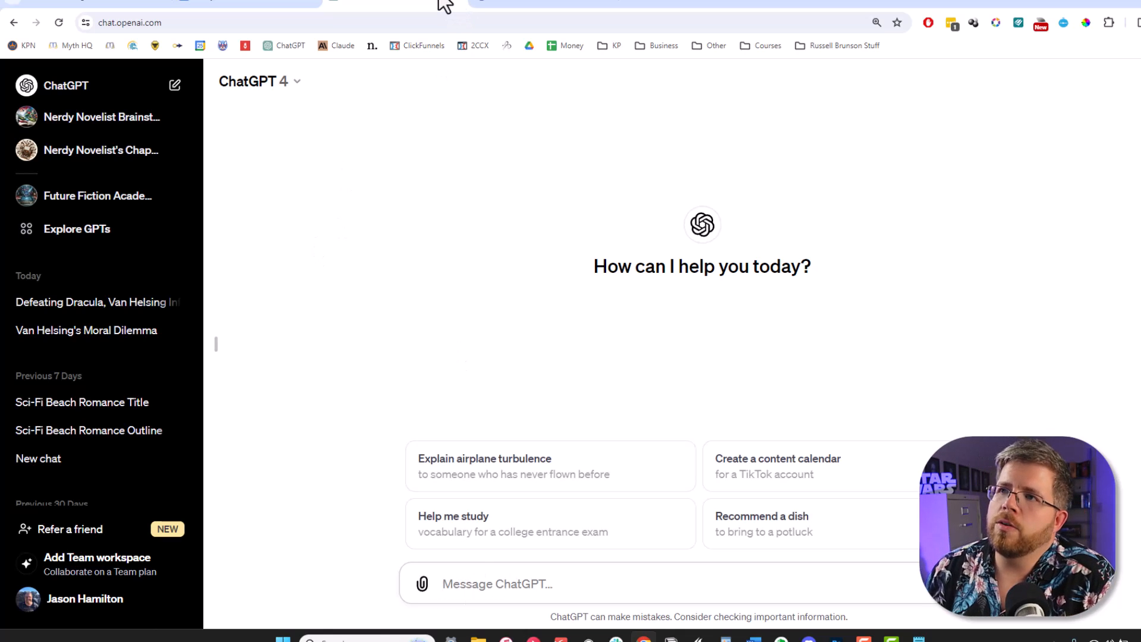
{"action": "mouse_move", "coordinate": [436, 6]}
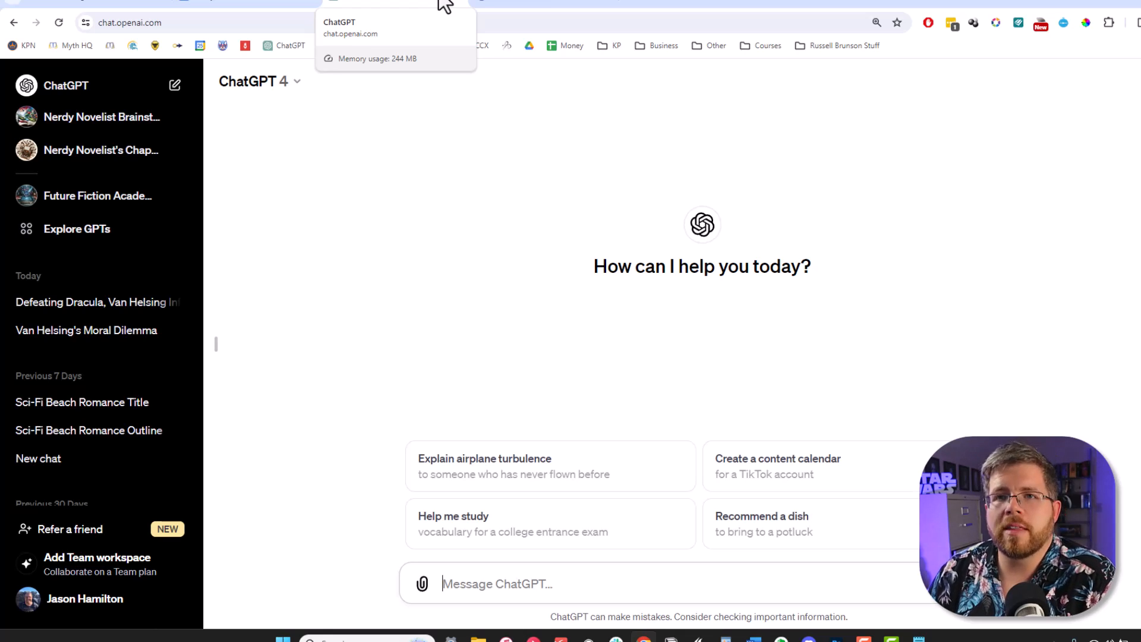
{"action": "mouse_move", "coordinate": [393, 255]}
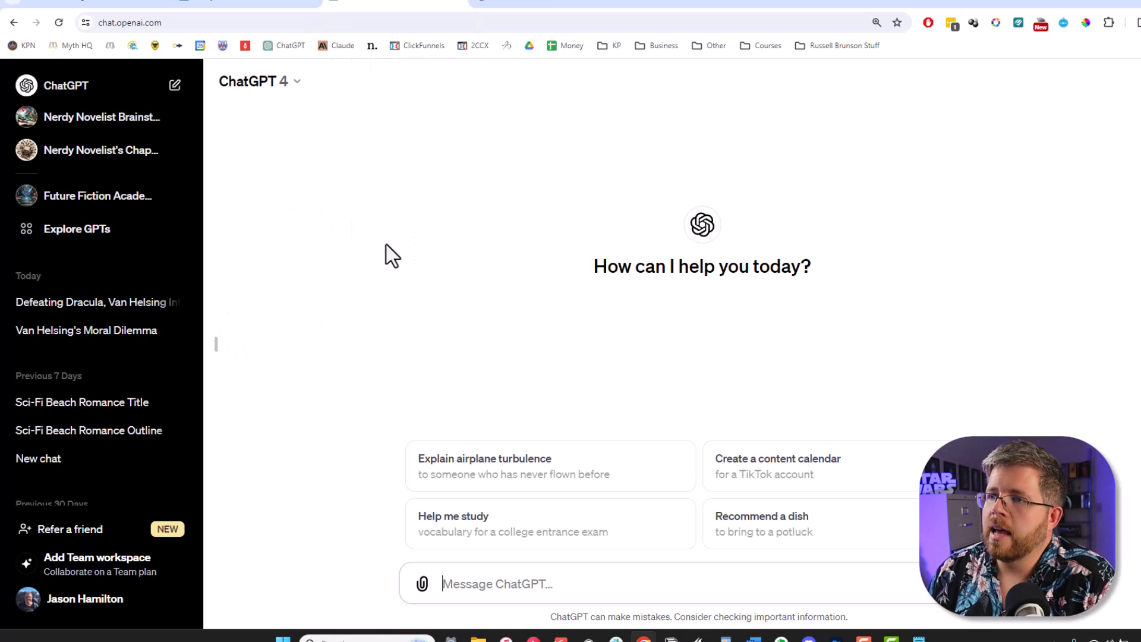
{"action": "mouse_move", "coordinate": [397, 357]}
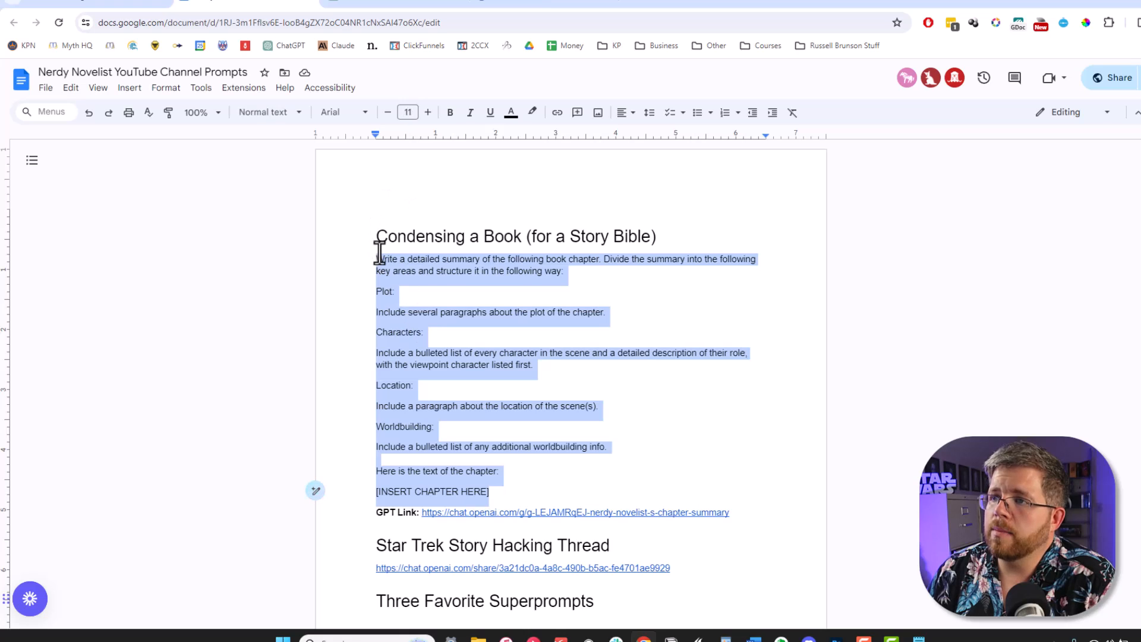
{"action": "mouse_move", "coordinate": [97, 87]}
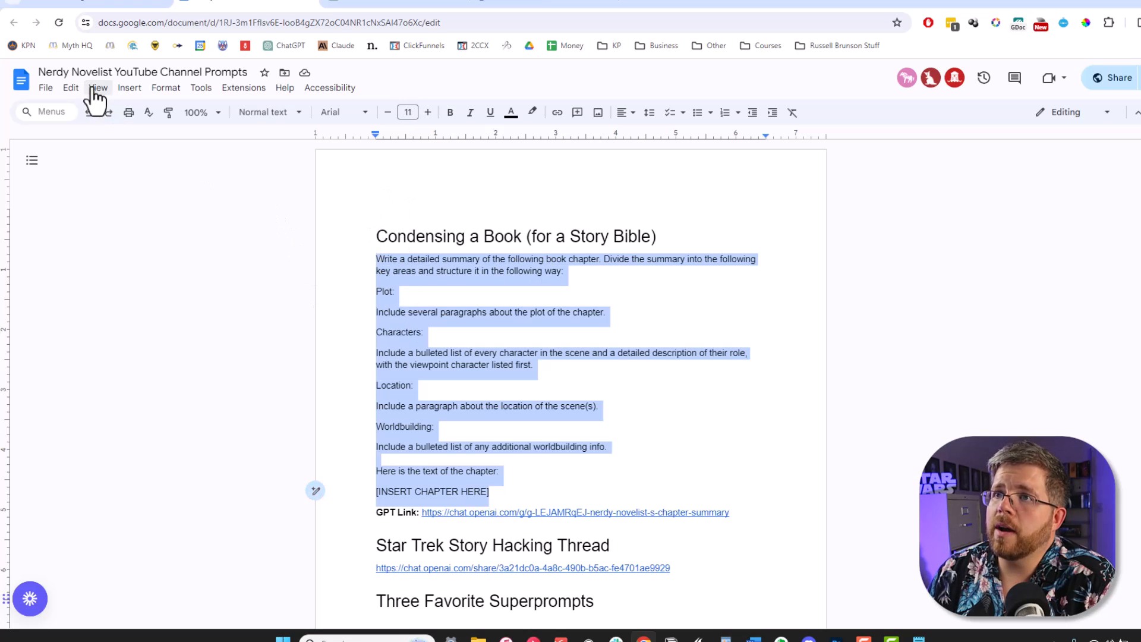
{"action": "mouse_move", "coordinate": [719, 205]}
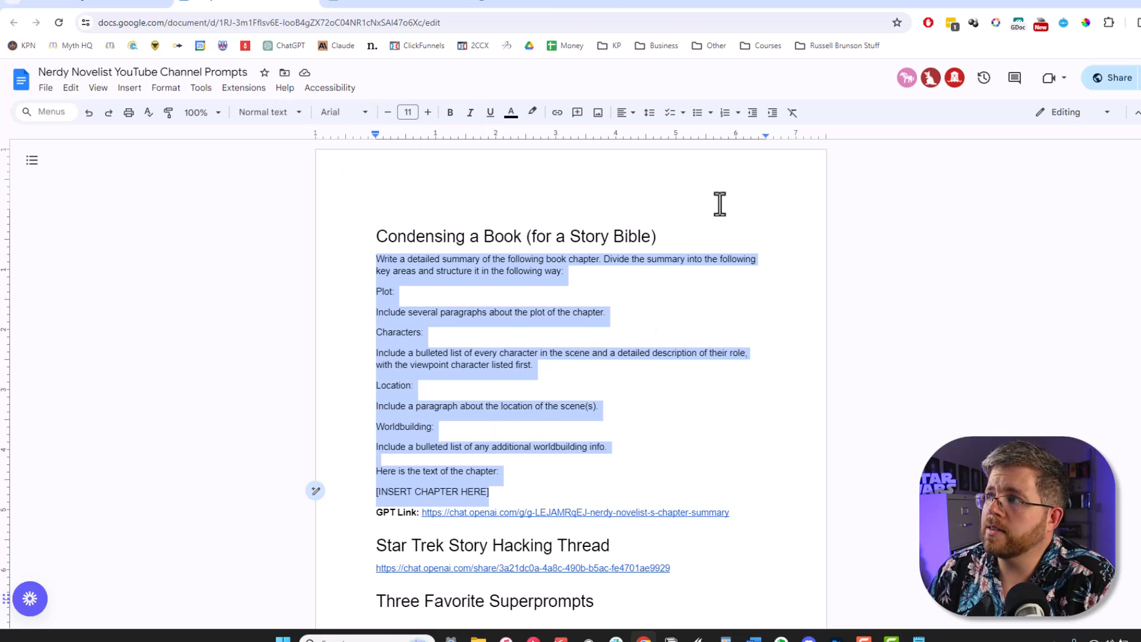
{"action": "mouse_move", "coordinate": [666, 364]}
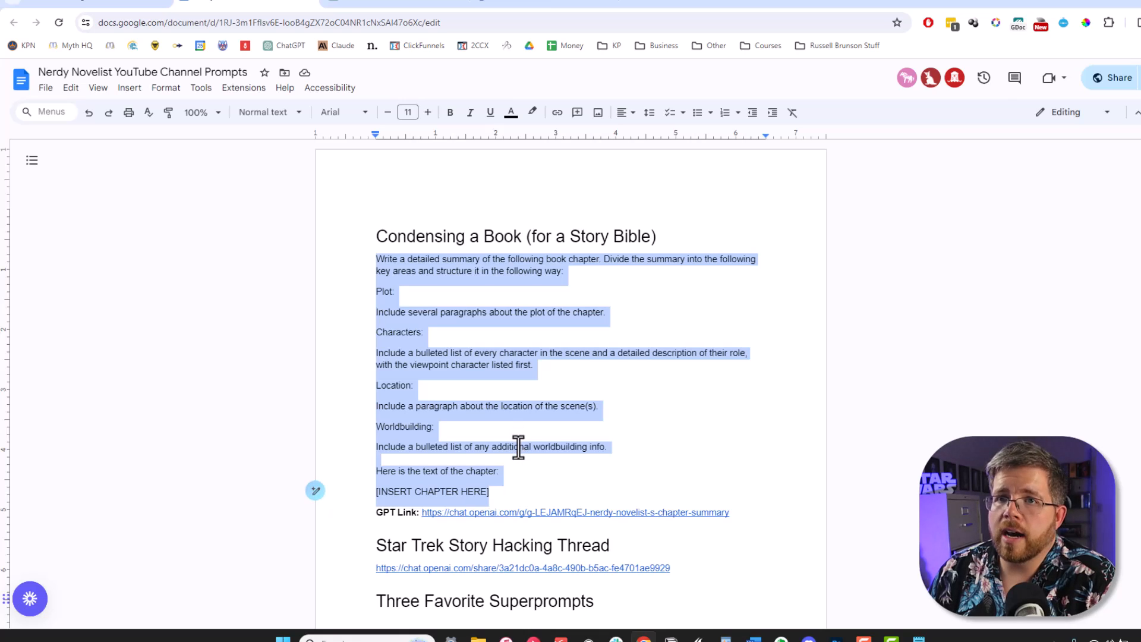
{"action": "mouse_move", "coordinate": [516, 443]}
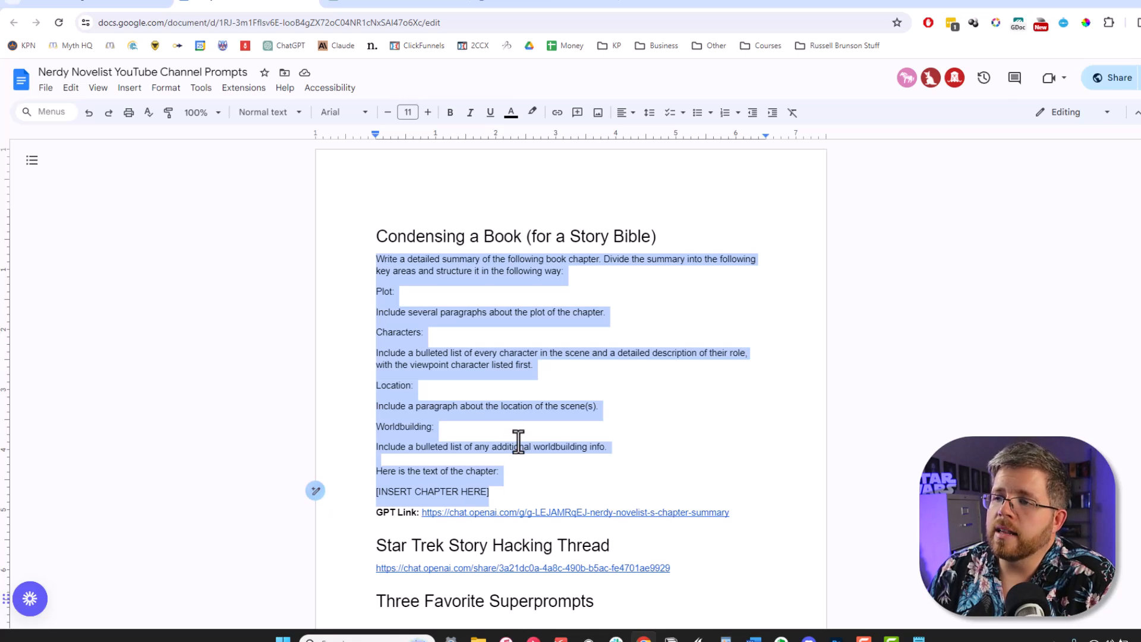
{"action": "mouse_move", "coordinate": [511, 461]}
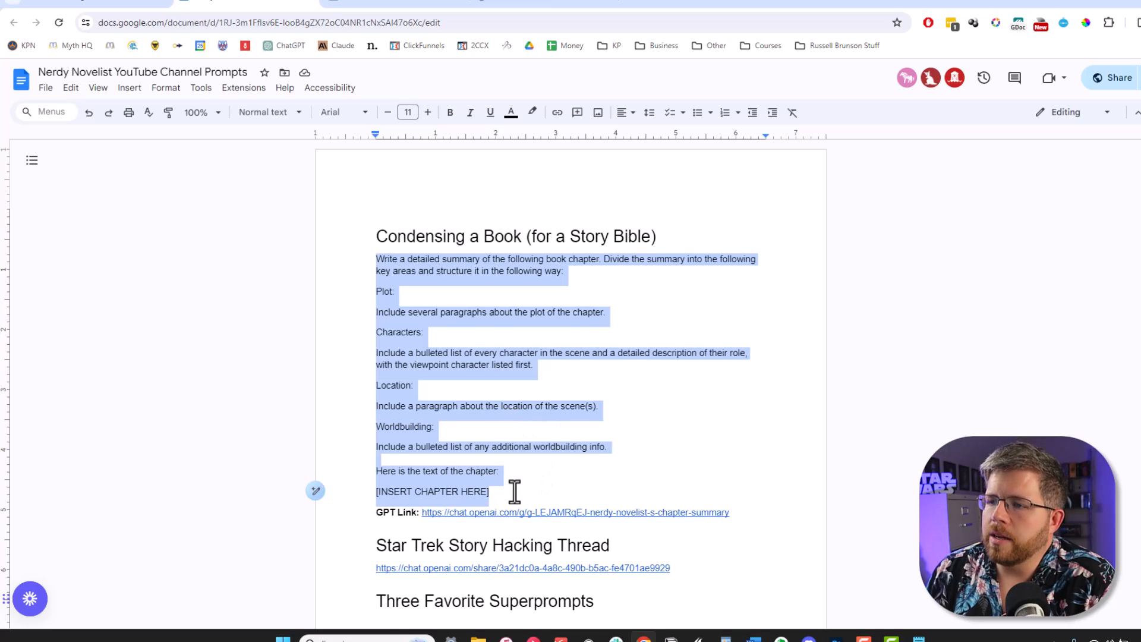
- Locate the story-bible chapter-summary prompt in the Google Docs prompts document
{"action": "left_click", "coordinate": [490, 491]}
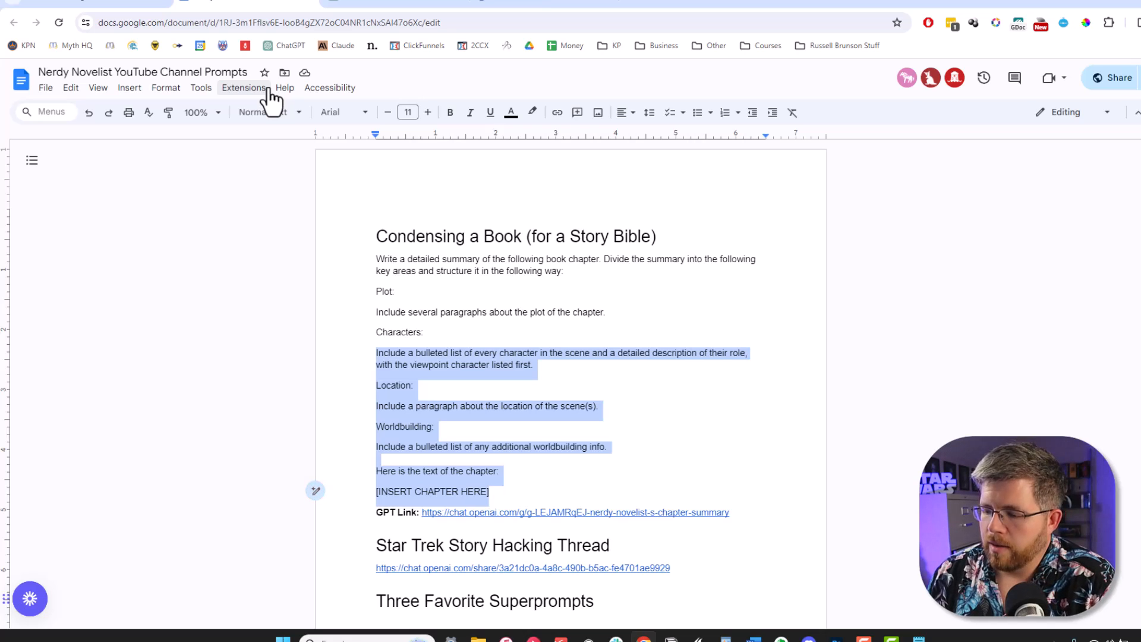
{"action": "scroll", "scroll_direction": "down", "scroll_amount": 3}
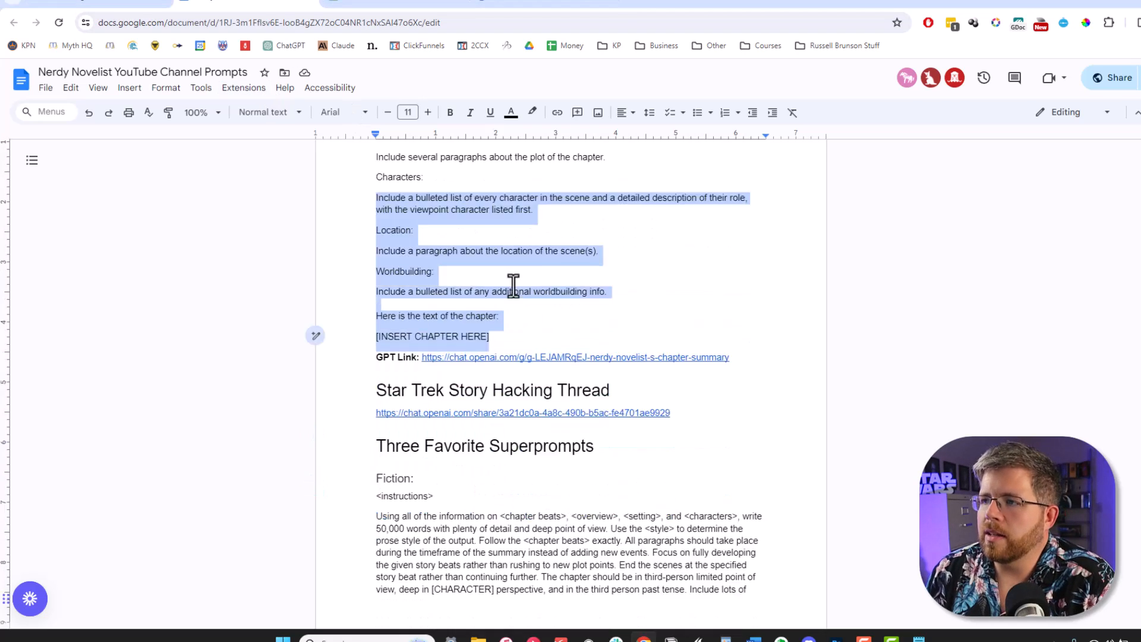
{"action": "scroll", "scroll_direction": "up", "scroll_amount": 3}
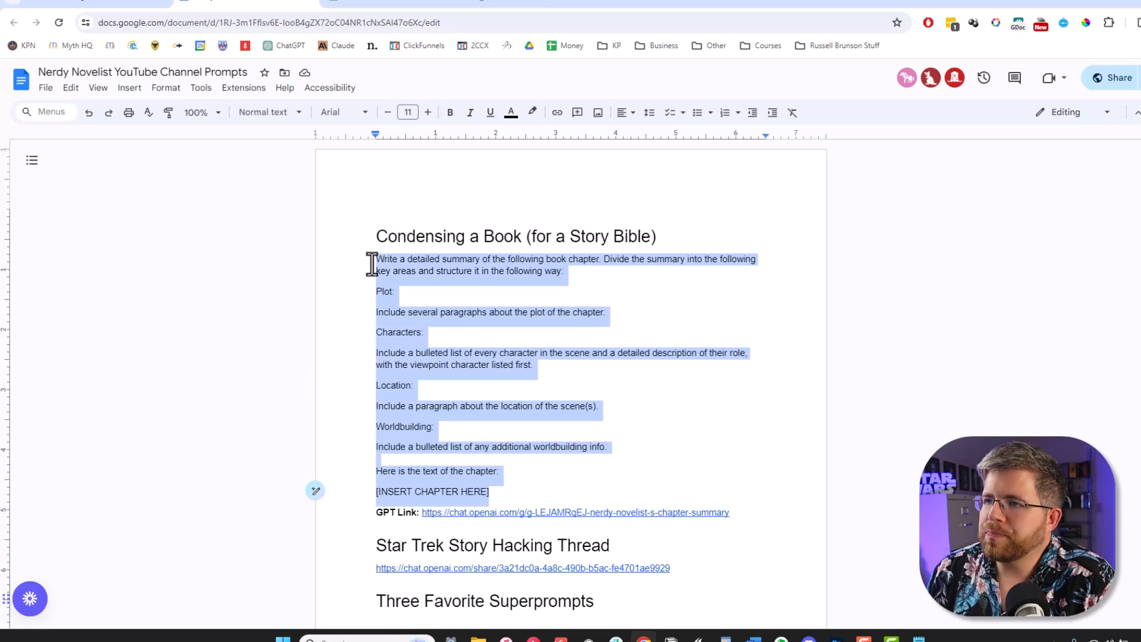
{"action": "mouse_move", "coordinate": [472, 351]}
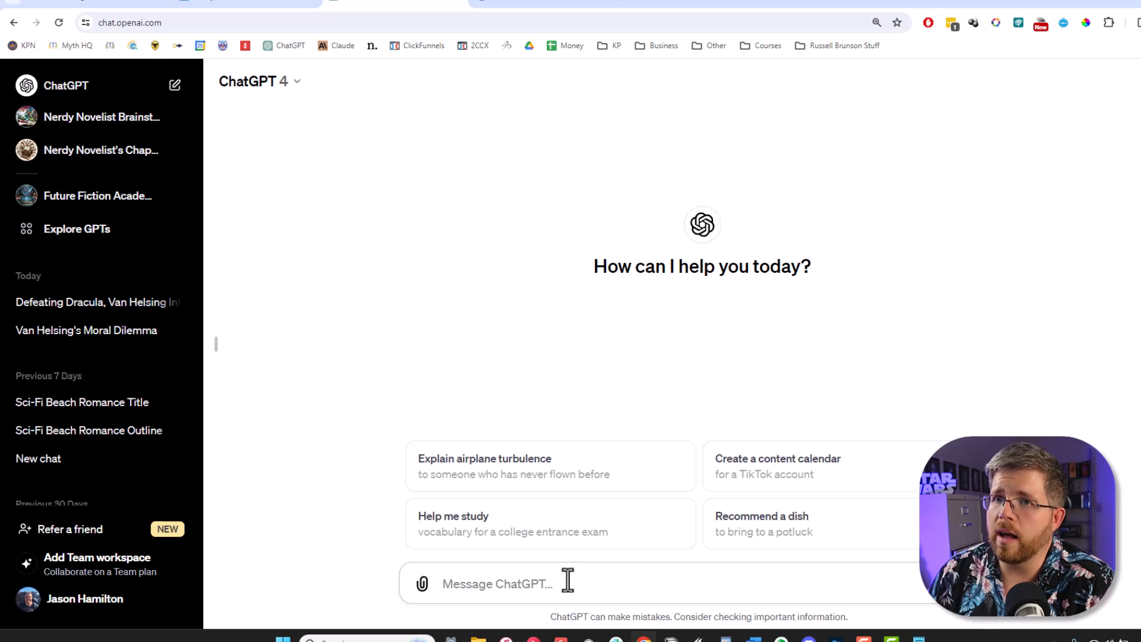
{"action": "mouse_move", "coordinate": [593, 584]}
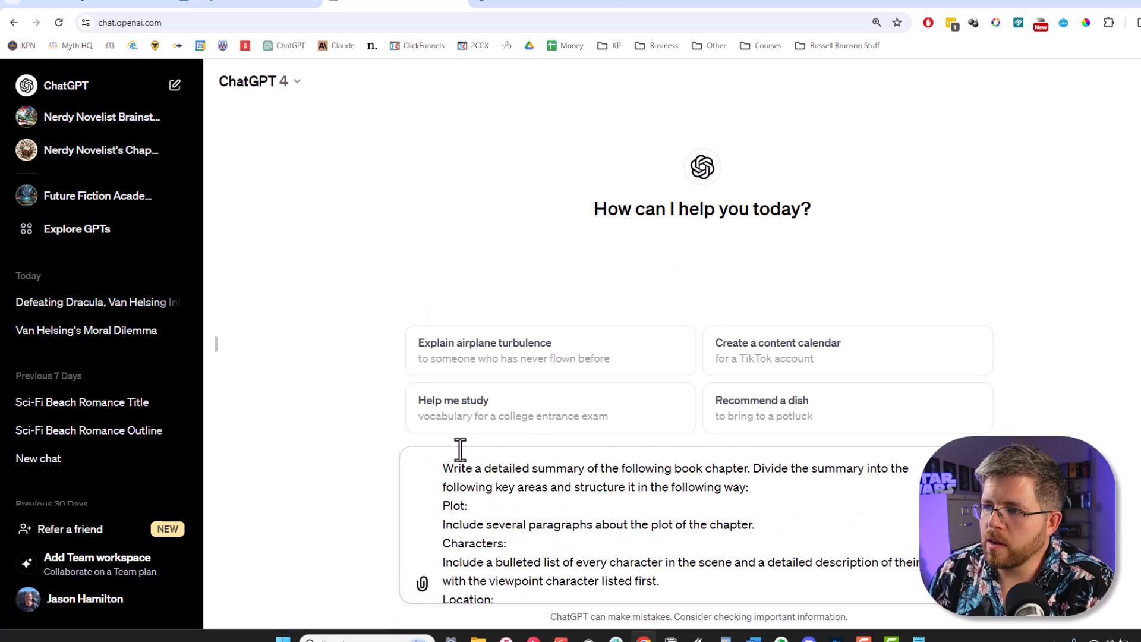
{"action": "mouse_move", "coordinate": [723, 473]}
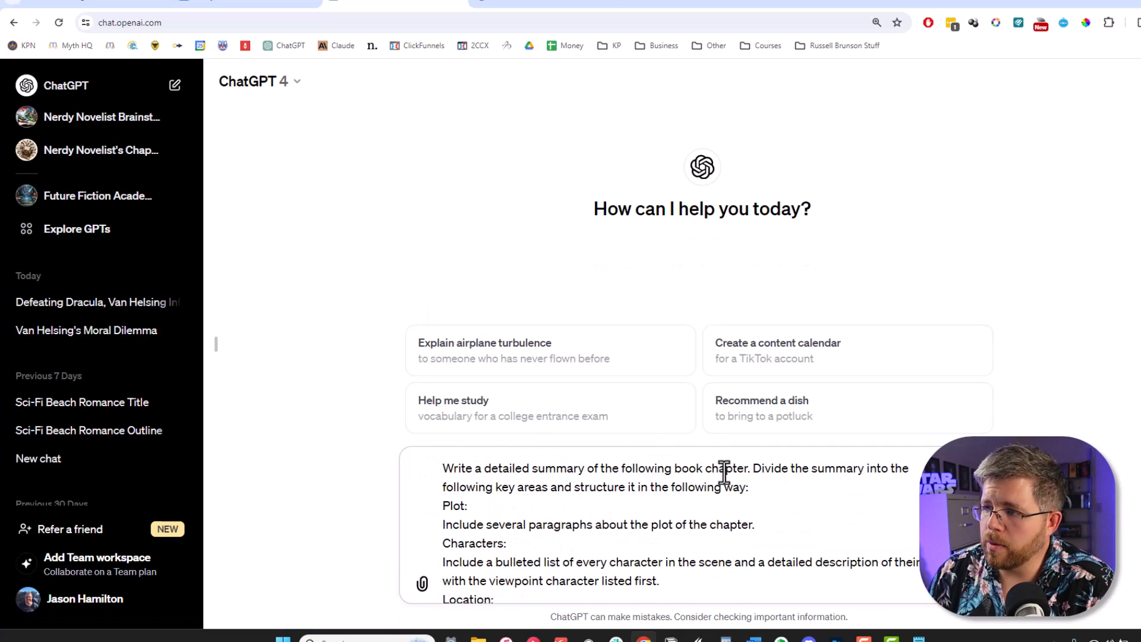
{"action": "mouse_move", "coordinate": [576, 480]}
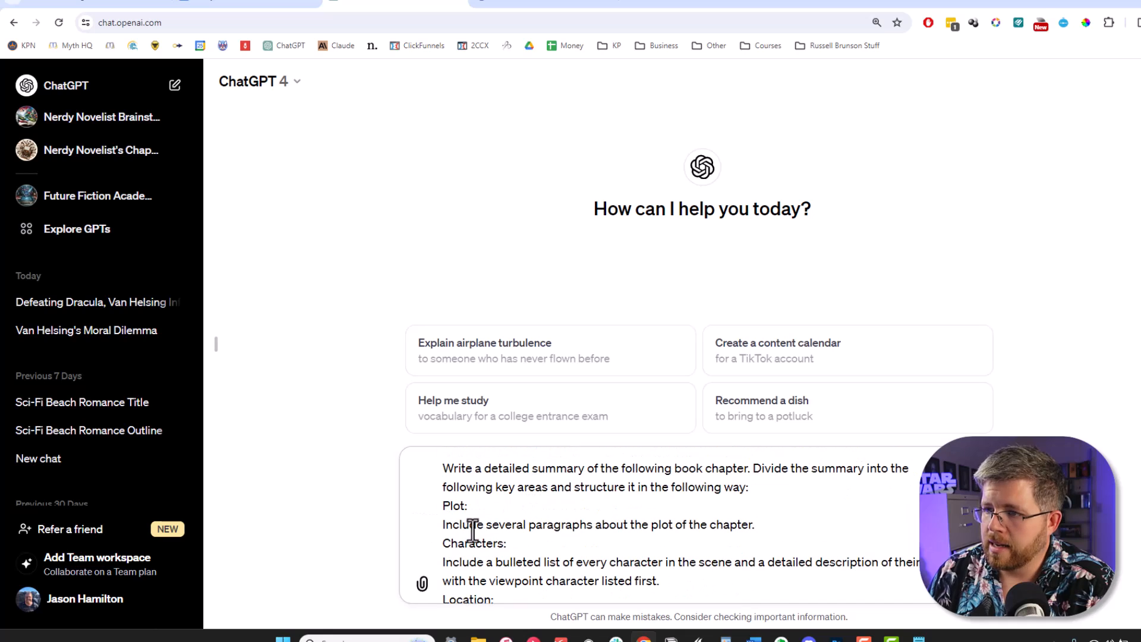
{"action": "mouse_move", "coordinate": [612, 536]}
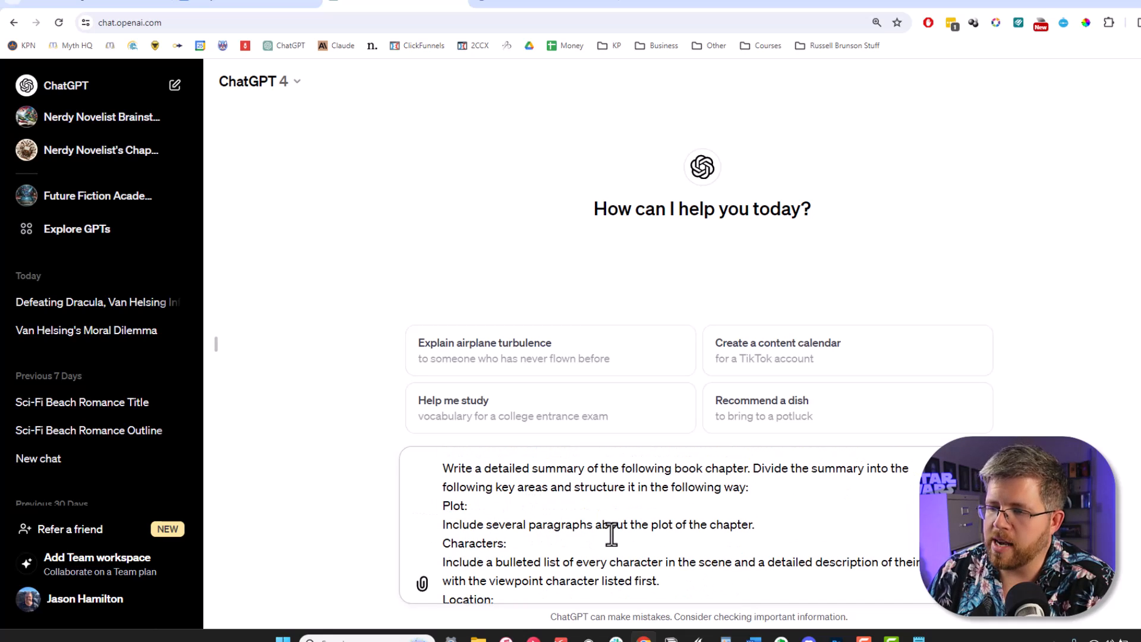
{"action": "mouse_move", "coordinate": [491, 546]}
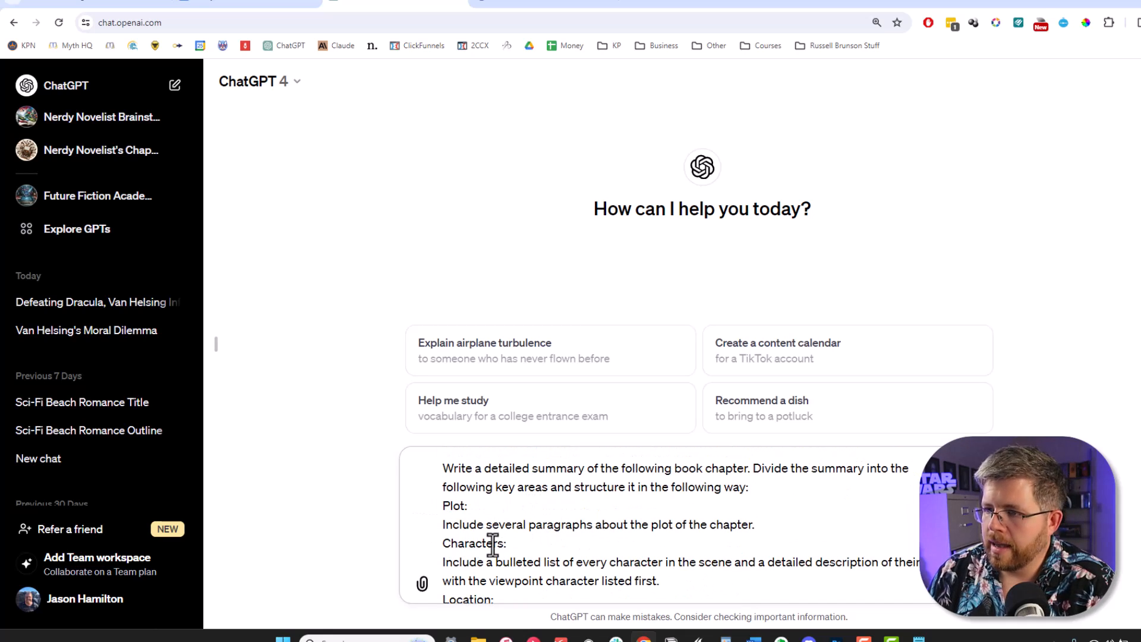
- Review the pasted story-bible prompt in the new ChatGPT chat without sending it
{"action": "scroll", "scroll_direction": "down", "scroll_amount": 3}
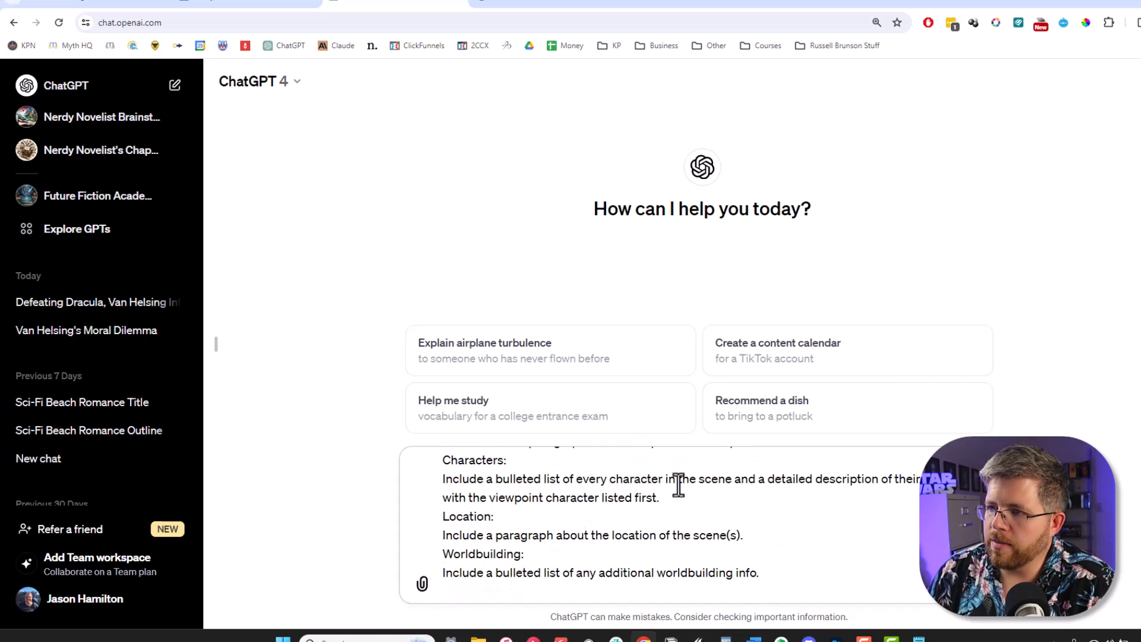
{"action": "mouse_move", "coordinate": [888, 488]}
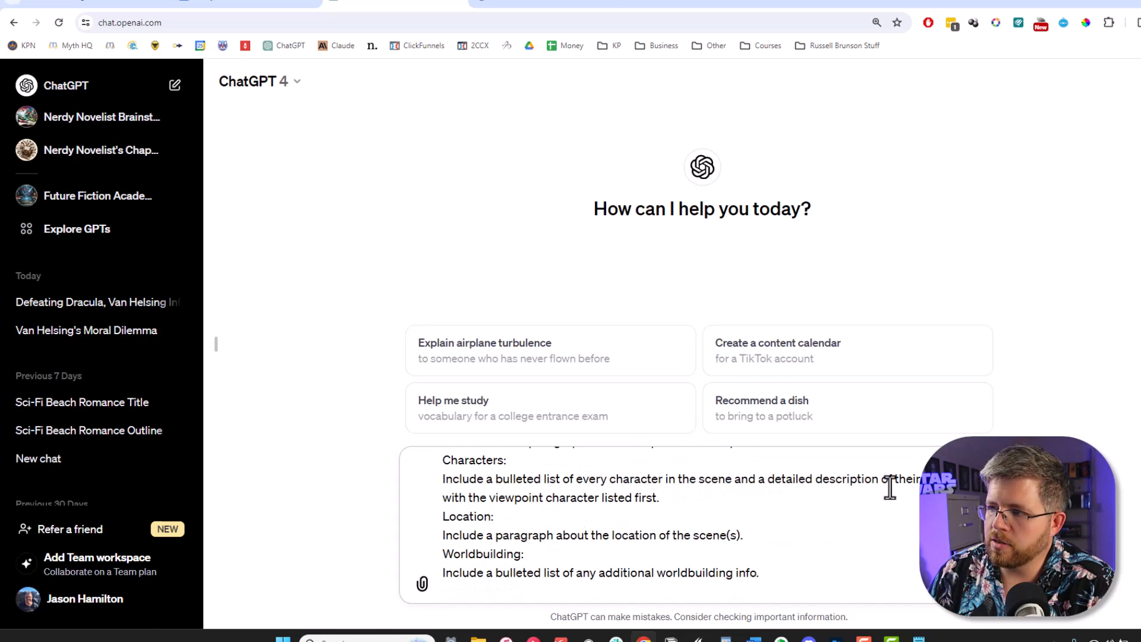
{"action": "mouse_move", "coordinate": [675, 508]}
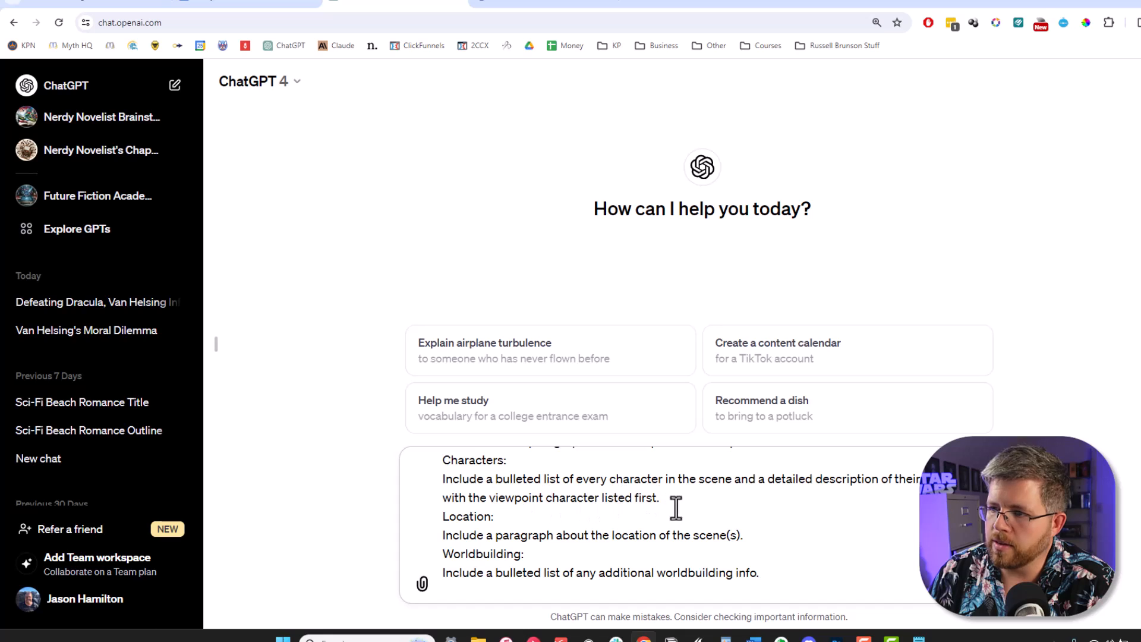
{"action": "scroll", "scroll_direction": "down", "scroll_amount": 3}
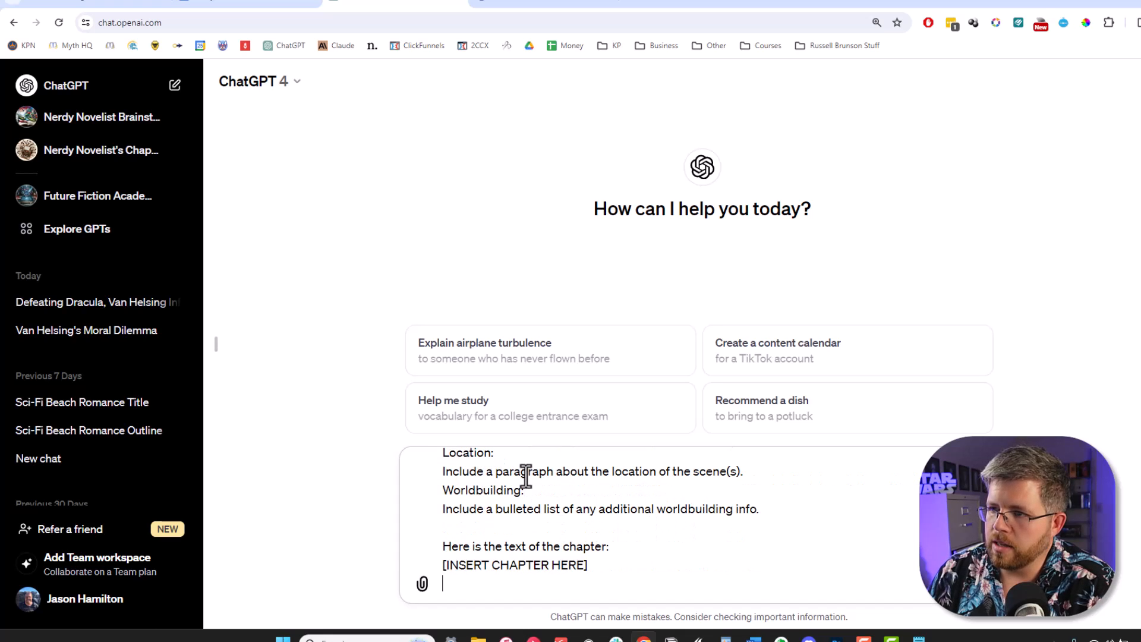
{"action": "mouse_move", "coordinate": [406, 509]}
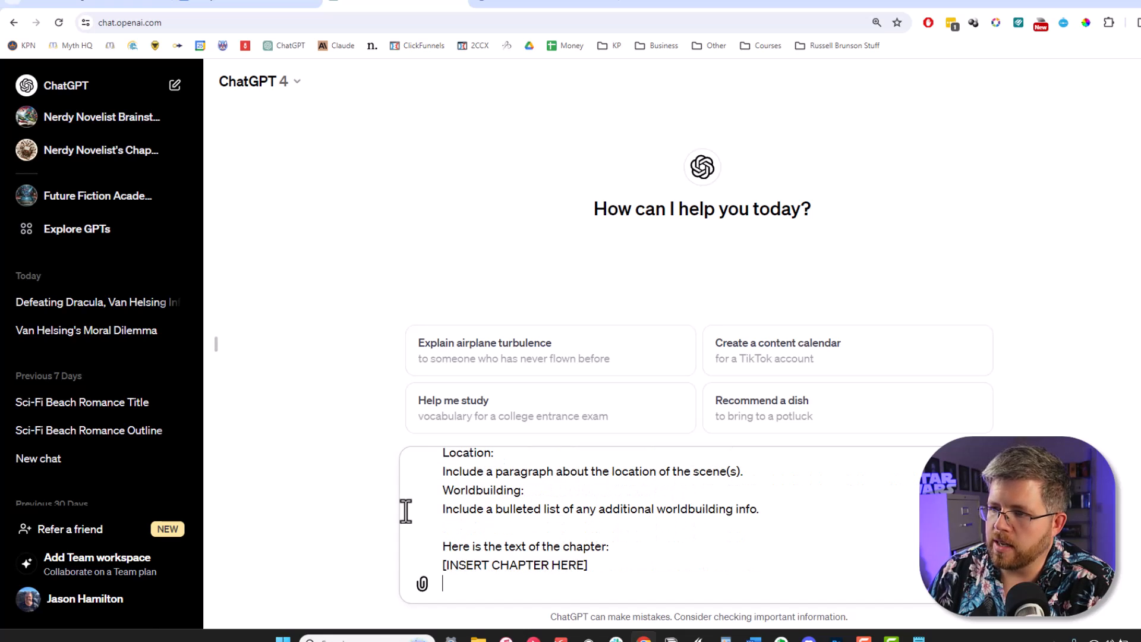
{"action": "mouse_move", "coordinate": [647, 520]}
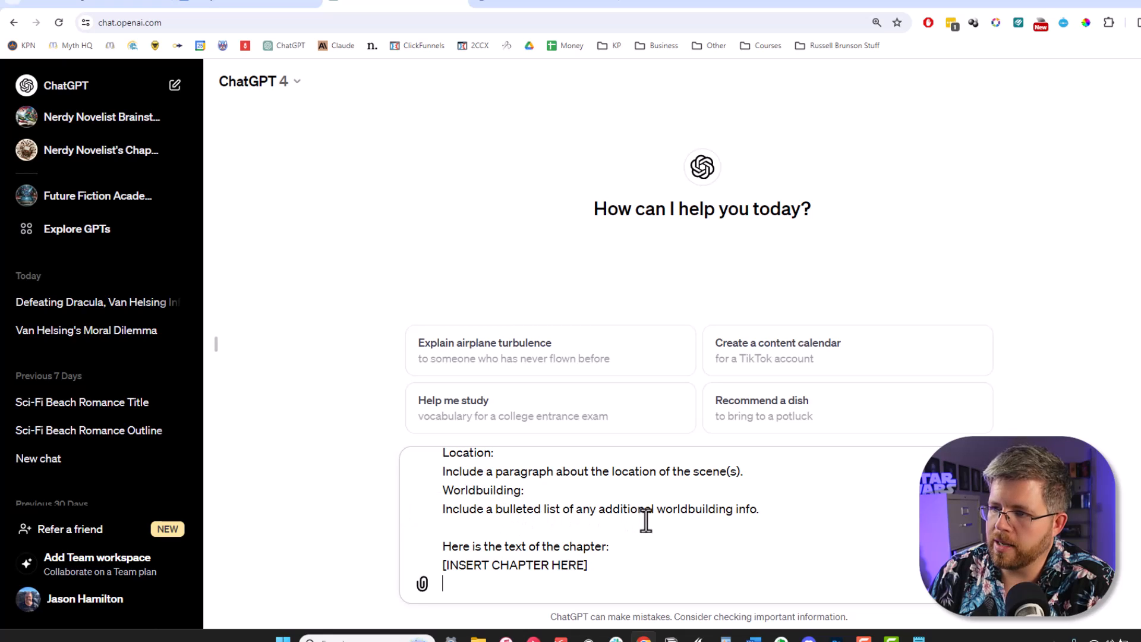
{"action": "mouse_move", "coordinate": [754, 510]}
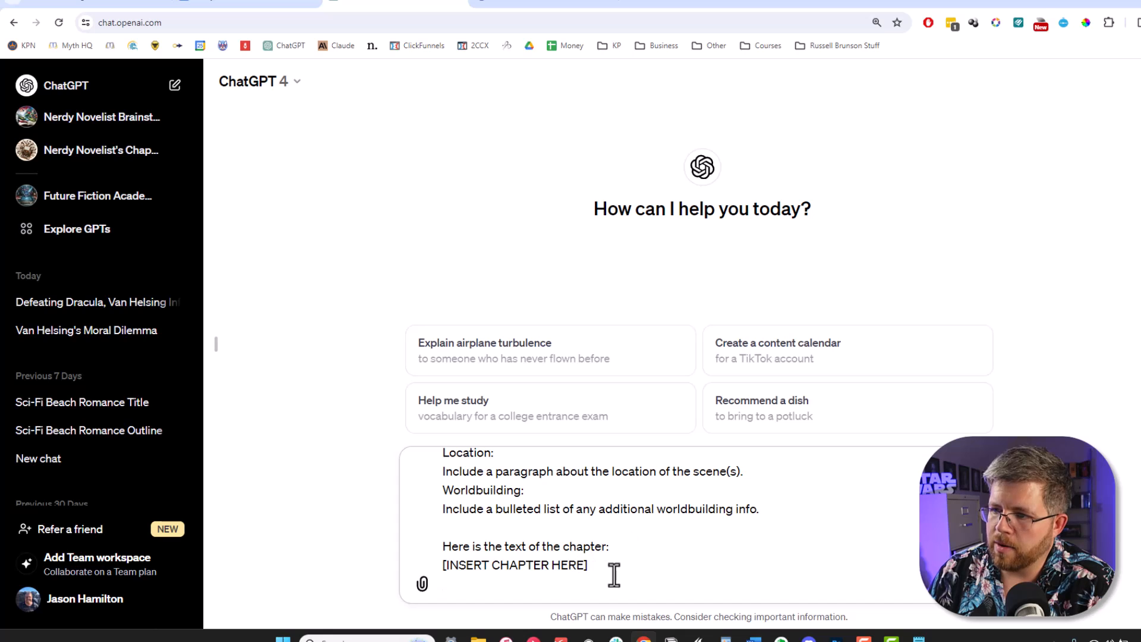
{"action": "scroll", "scroll_direction": "up", "scroll_amount": 3}
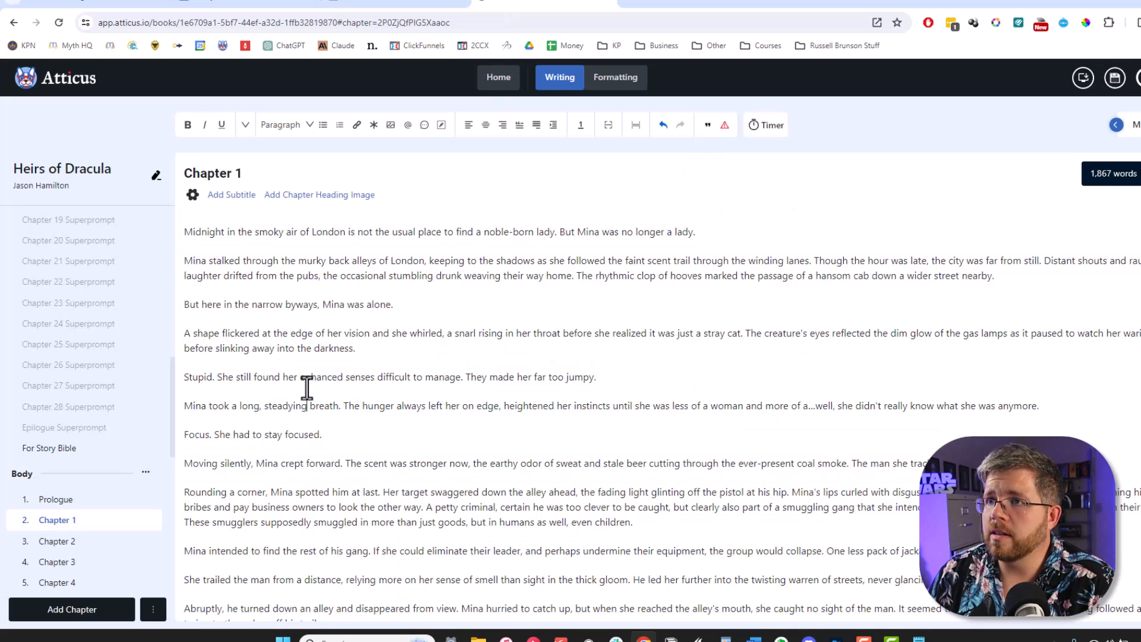
- Select all of Chapter 1's text in the Atticus writing view
{"action": "key", "text": "ctrl+a"}
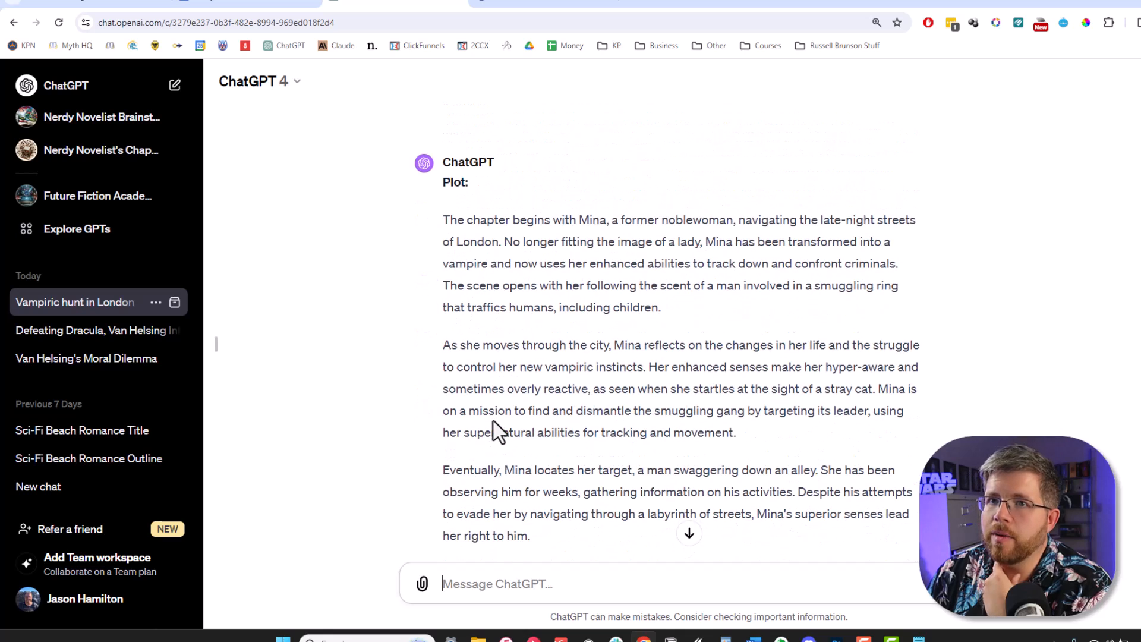
{"action": "mouse_move", "coordinate": [569, 263]}
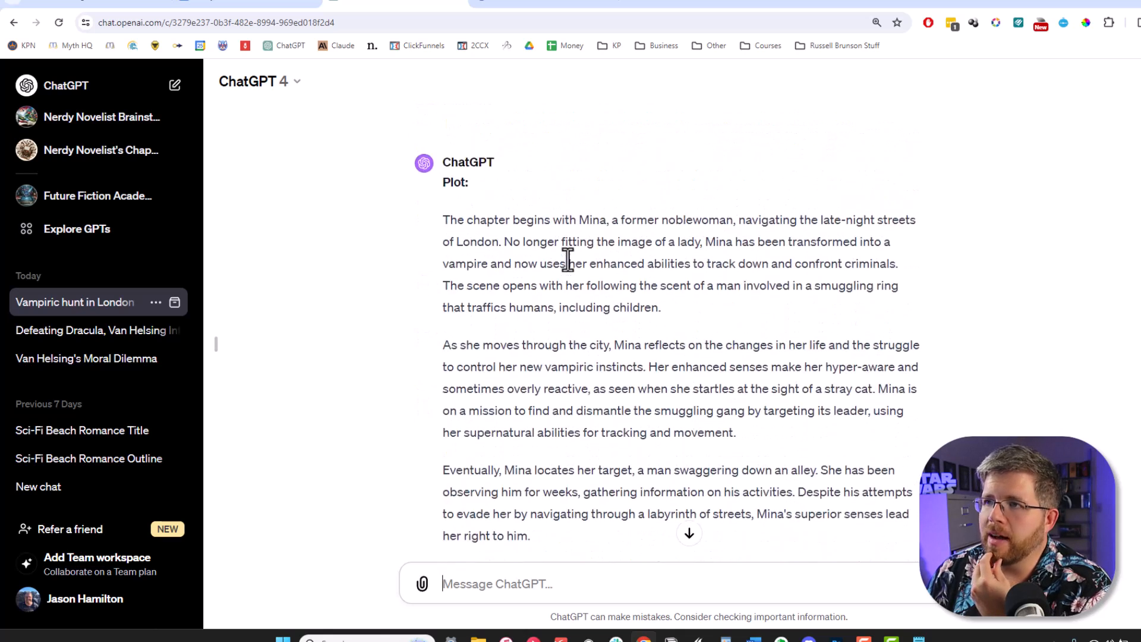
{"action": "mouse_move", "coordinate": [705, 221]}
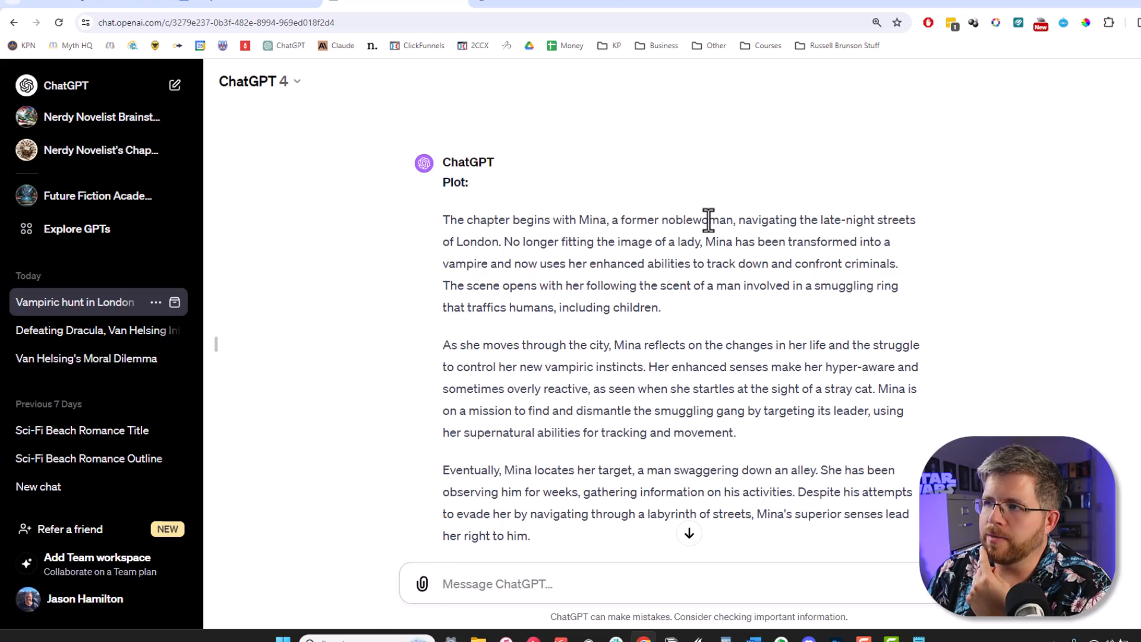
{"action": "mouse_move", "coordinate": [823, 219]}
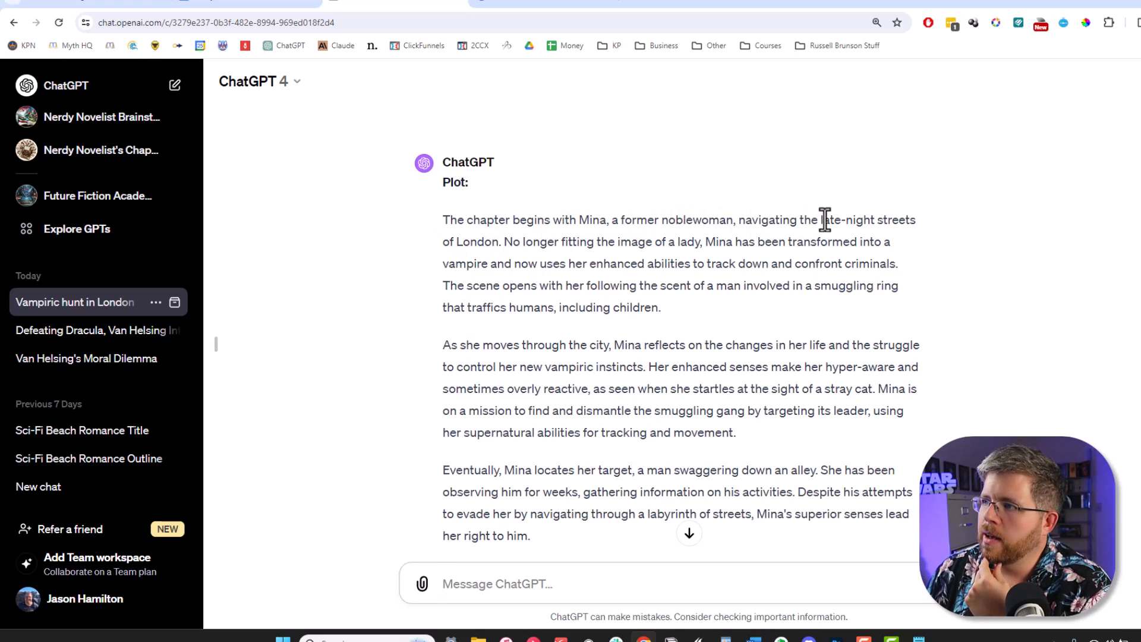
{"action": "mouse_move", "coordinate": [576, 241]}
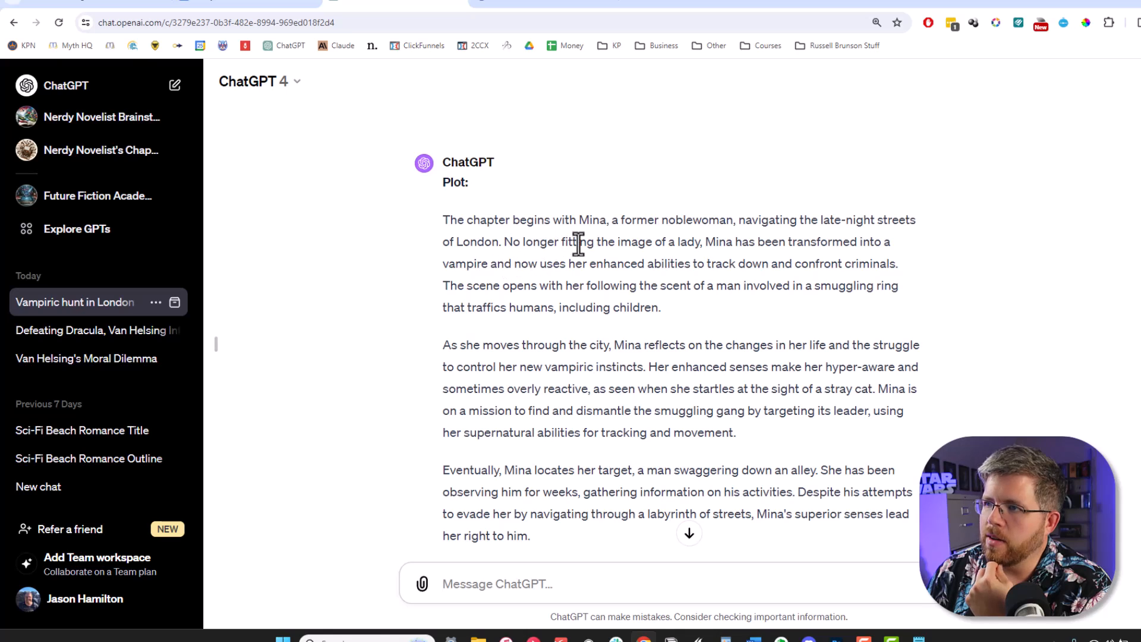
{"action": "mouse_move", "coordinate": [906, 285]}
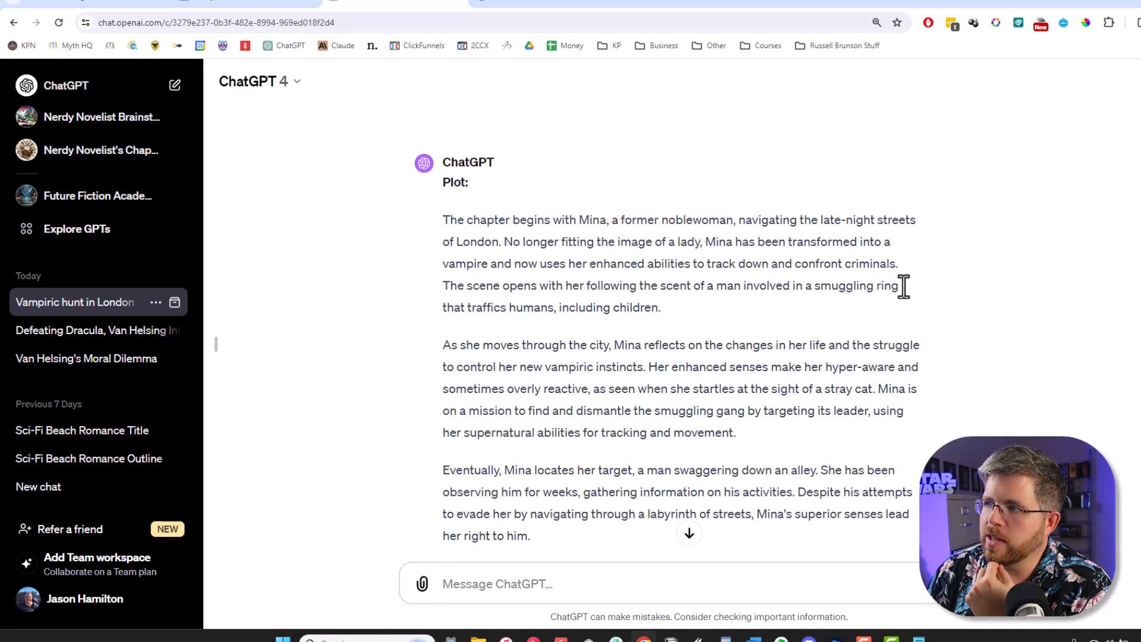
{"action": "mouse_move", "coordinate": [717, 265]}
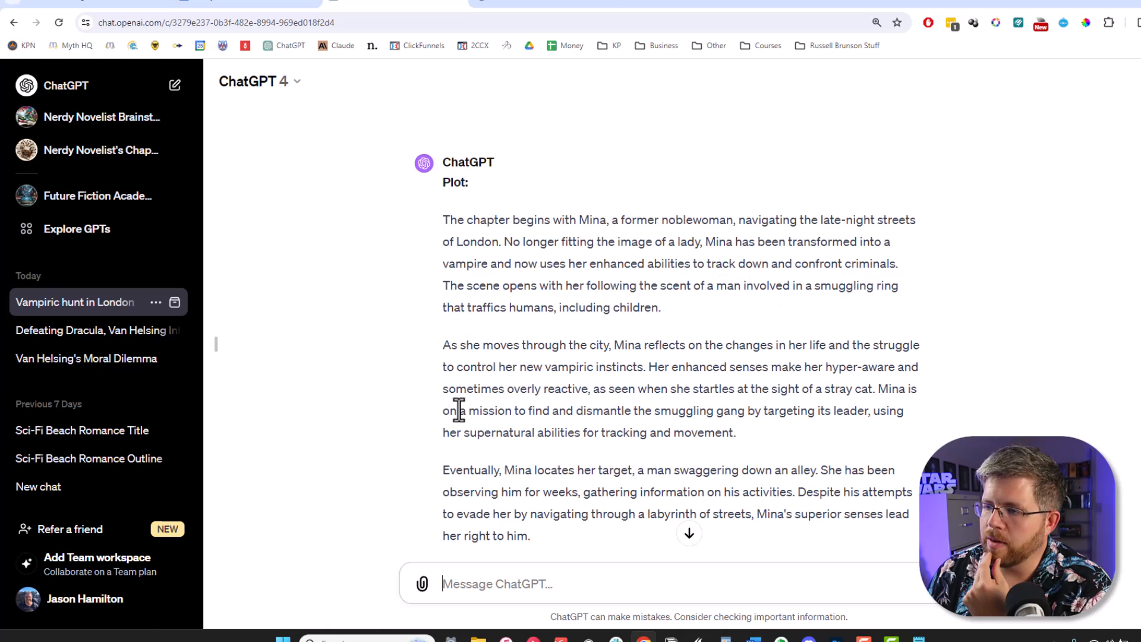
- Review the Chapter 1 summary's Characters, Location and Worldbuilding sections in ChatGPT
{"action": "scroll", "scroll_direction": "down", "scroll_amount": 3}
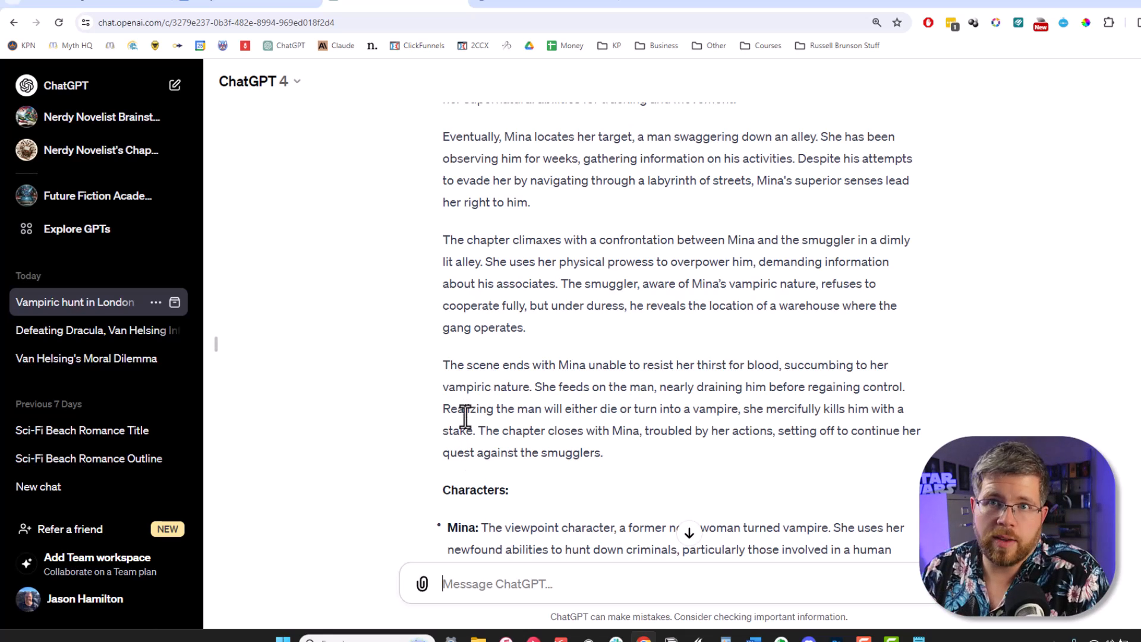
{"action": "mouse_move", "coordinate": [591, 451]}
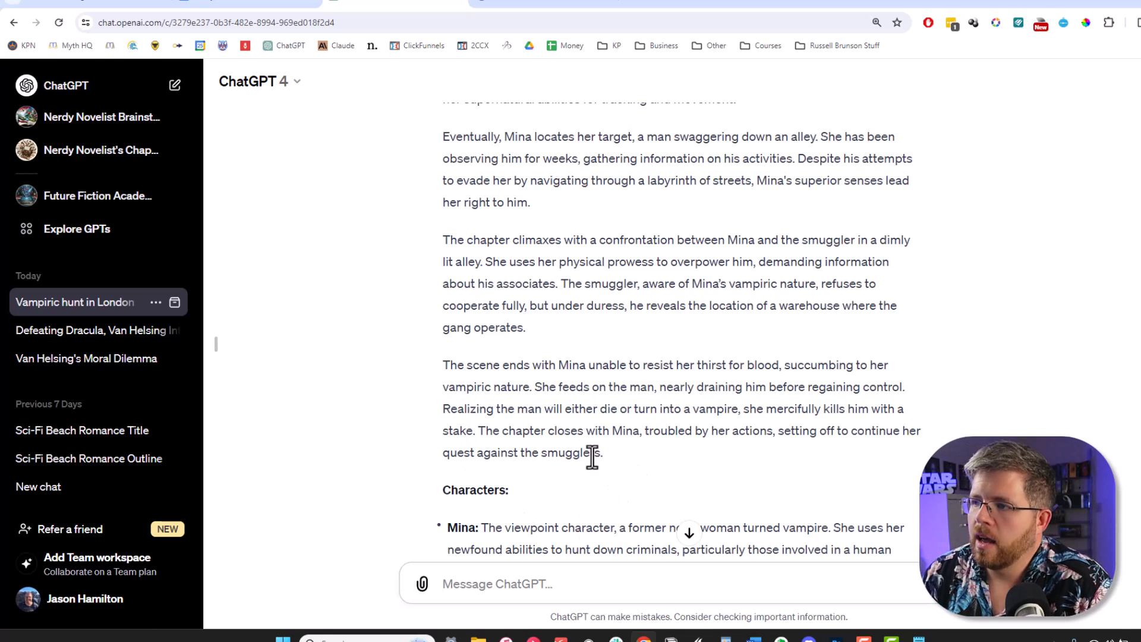
{"action": "scroll", "scroll_direction": "down", "scroll_amount": 3}
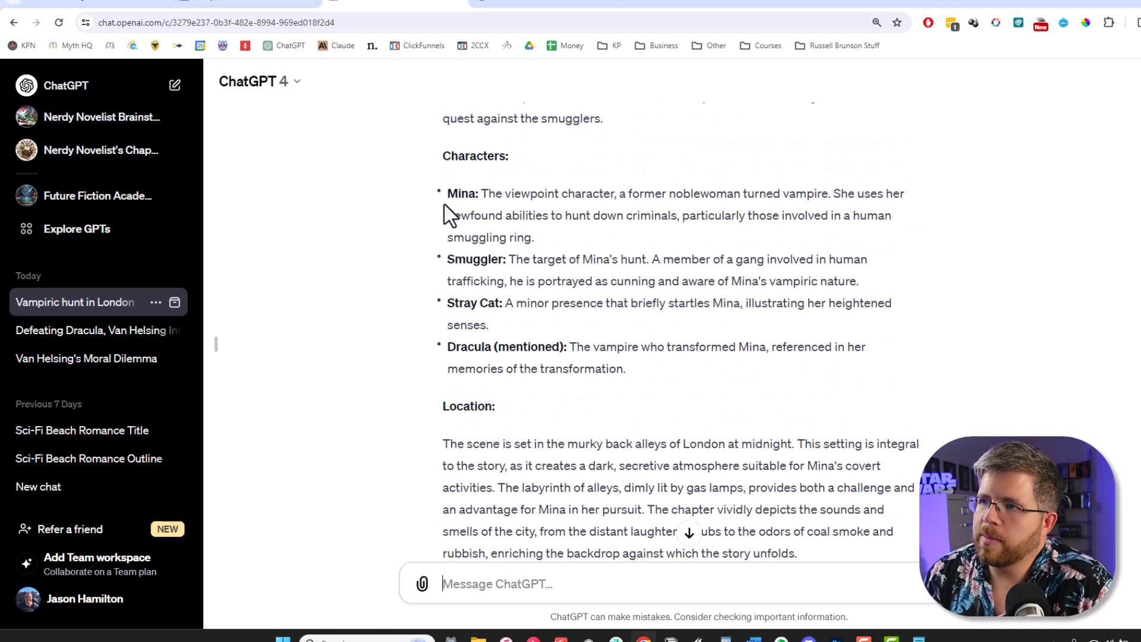
{"action": "mouse_move", "coordinate": [513, 215]}
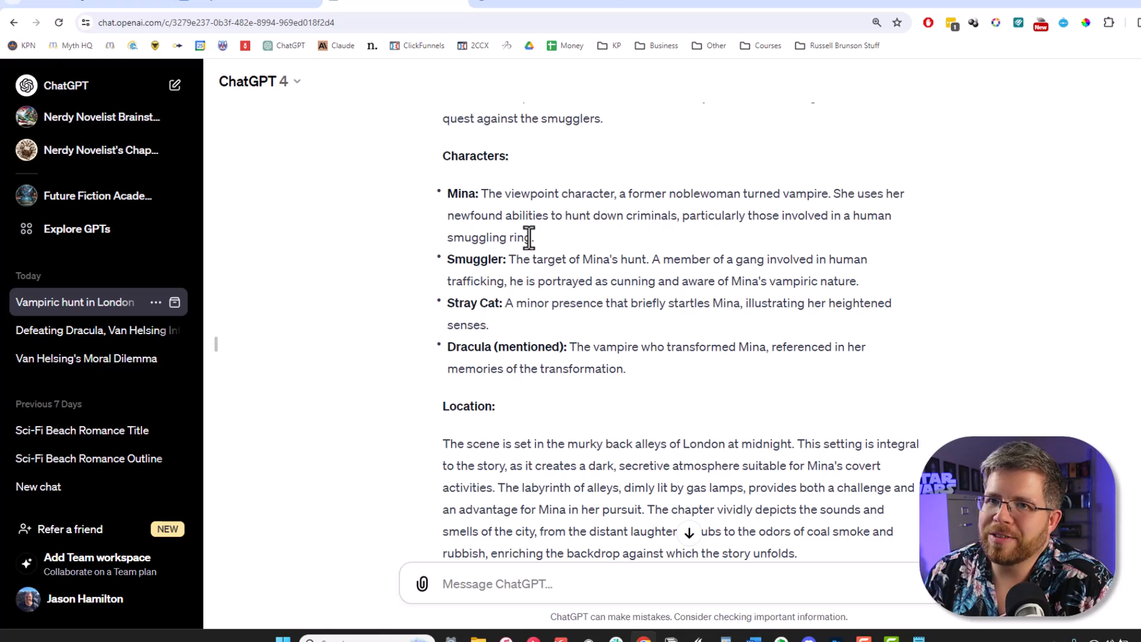
{"action": "mouse_move", "coordinate": [545, 243]}
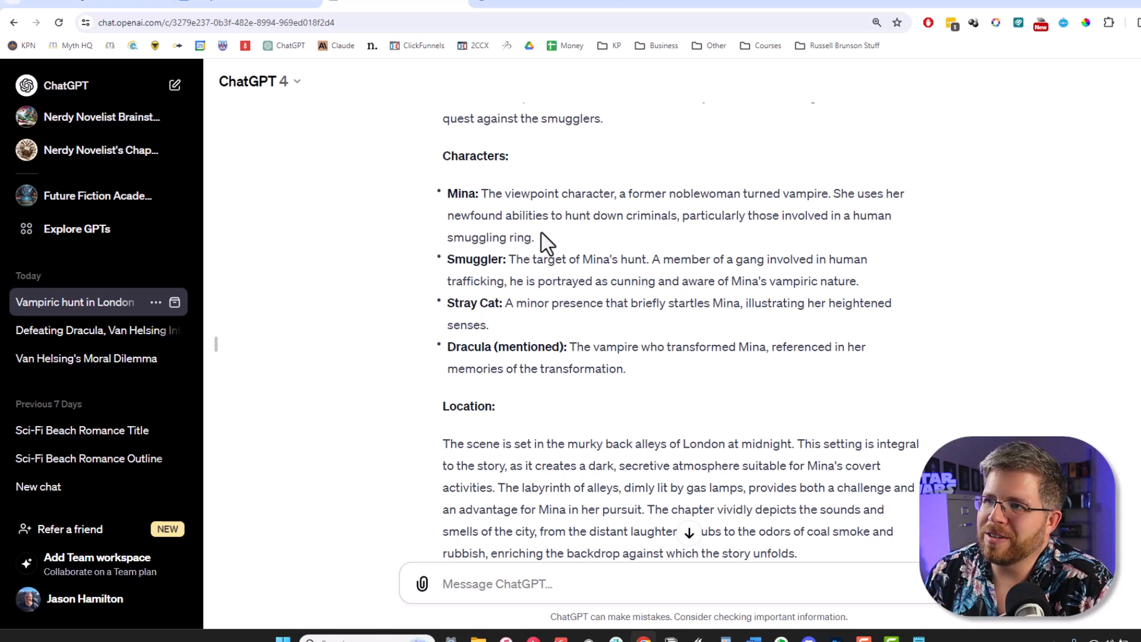
{"action": "double_click", "coordinate": [844, 281]}
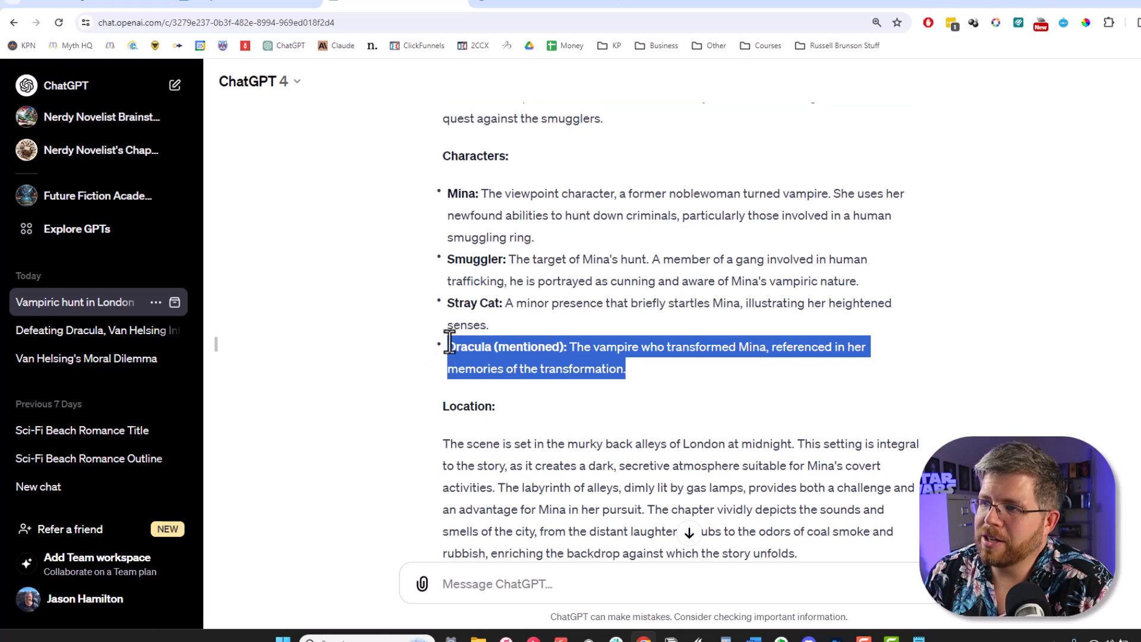
{"action": "left_click", "coordinate": [494, 346]}
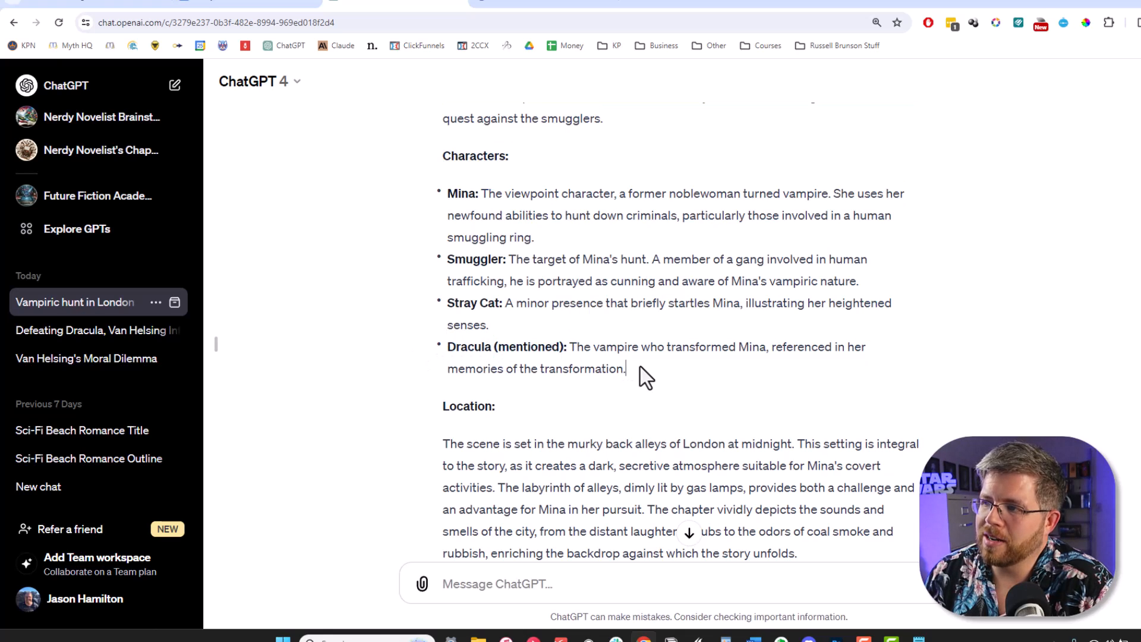
{"action": "scroll", "scroll_direction": "down", "scroll_amount": 3}
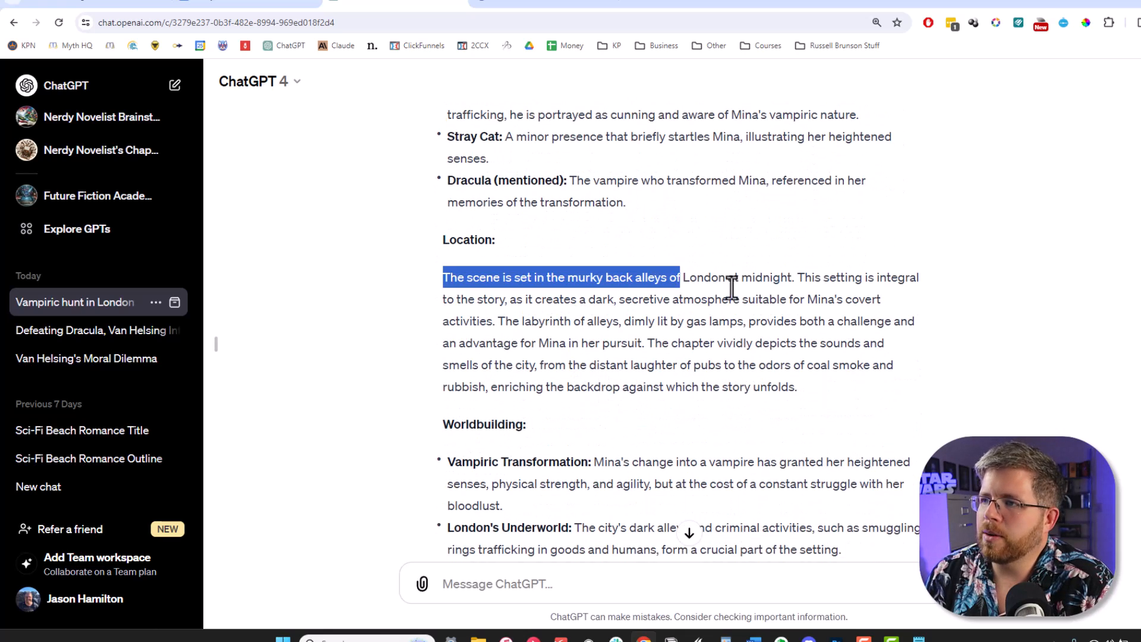
{"action": "scroll", "scroll_direction": "down", "scroll_amount": 3}
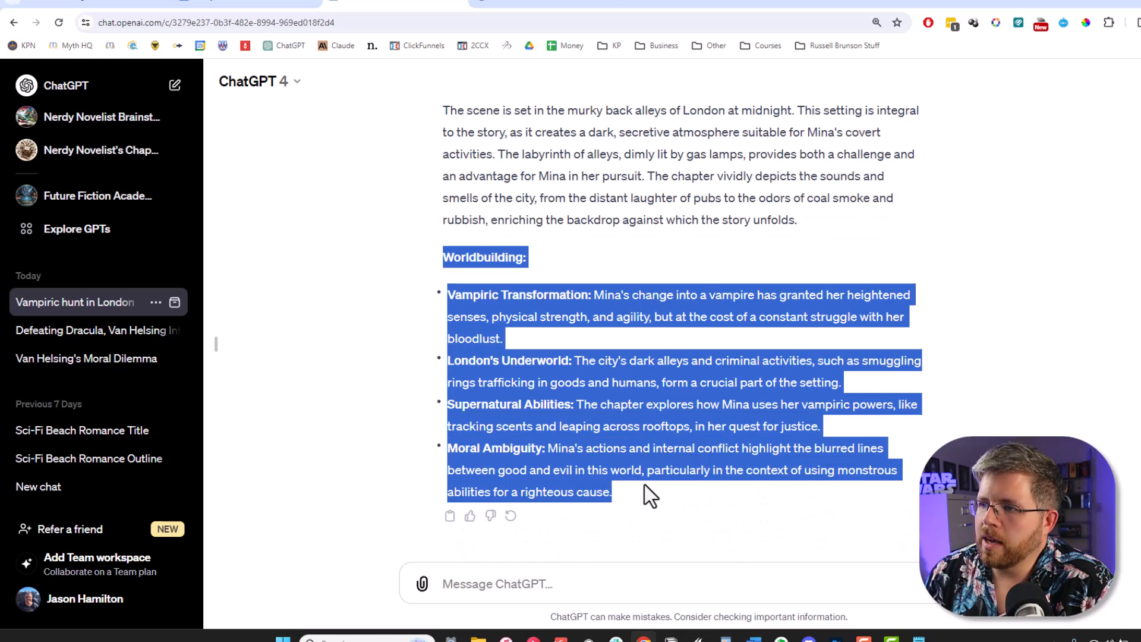
- Return to the book in Atticus and go to the end of the For Story Bible chapter
{"action": "left_click", "coordinate": [628, 500]}
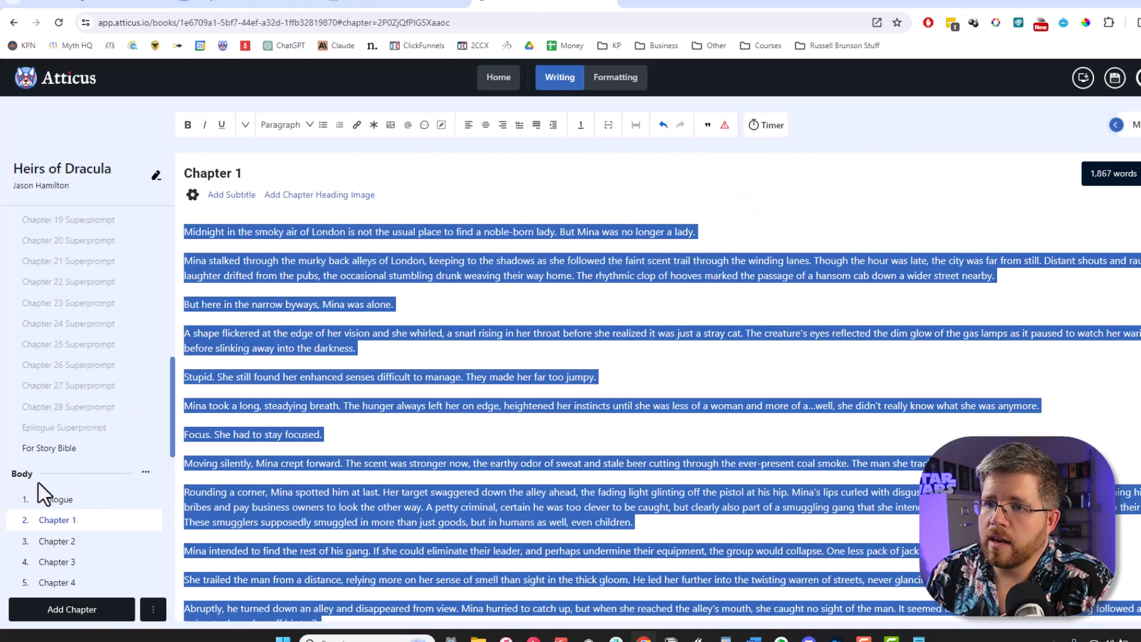
{"action": "left_click", "coordinate": [49, 448]}
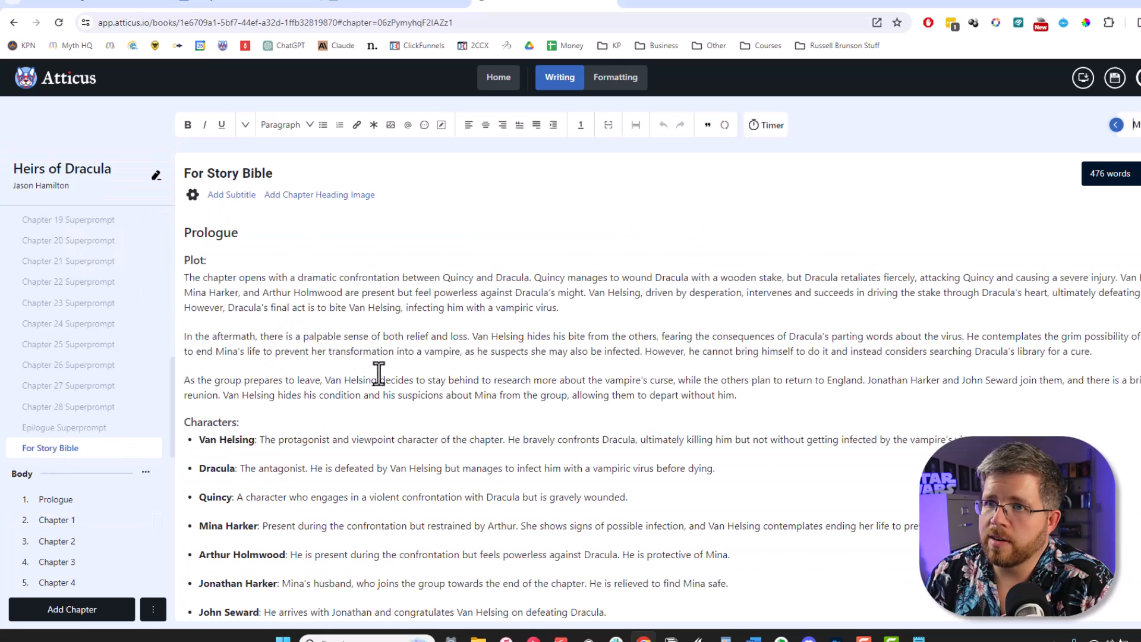
{"action": "scroll", "scroll_direction": "down", "scroll_amount": 3}
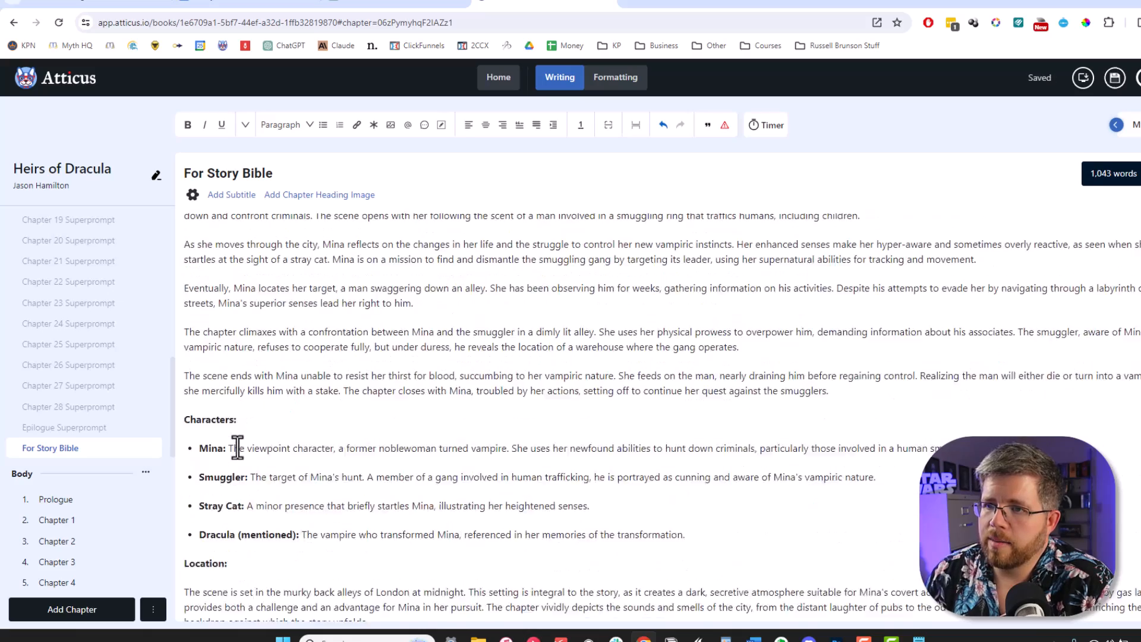
{"action": "scroll", "scroll_direction": "down", "scroll_amount": 3}
{"action": "type", "text": "Cha"}
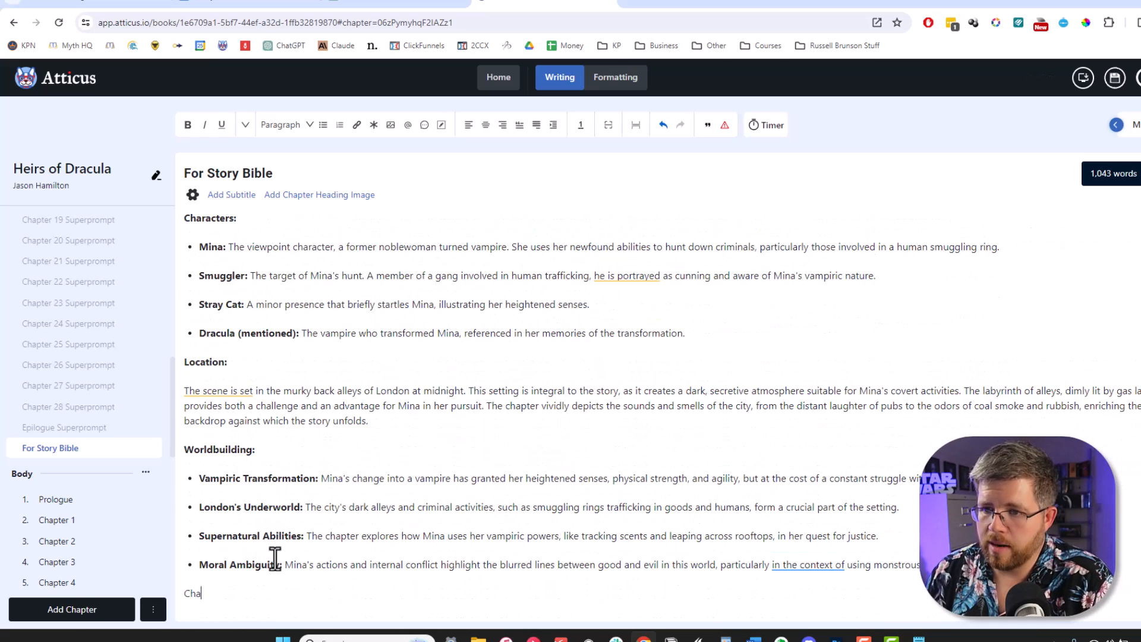
- Add a 'Chapter 2' heading after the pasted Chapter 1 summary with a new line below it
{"action": "type", "text": "pter 2"}
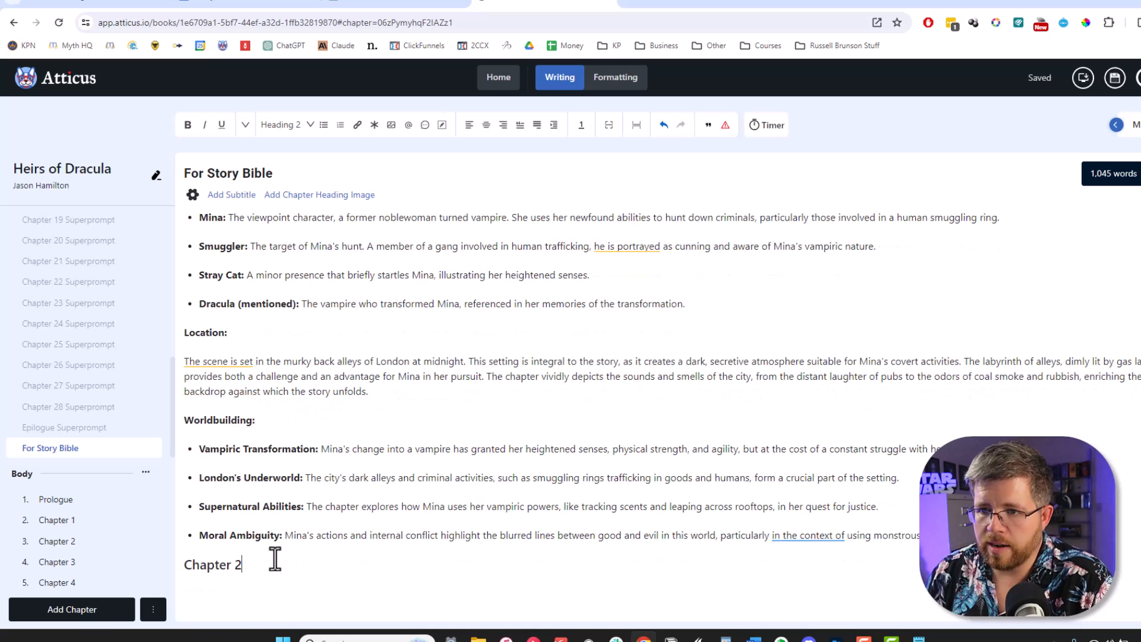
{"action": "key", "text": "enter"}
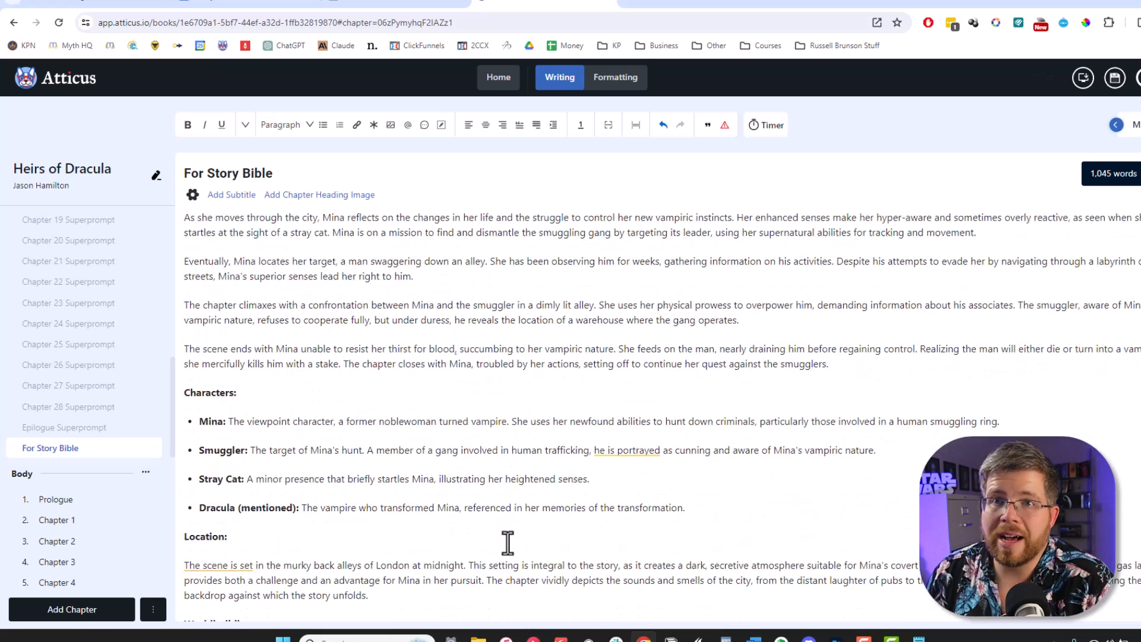
{"action": "scroll", "scroll_direction": "up", "scroll_amount": 3}
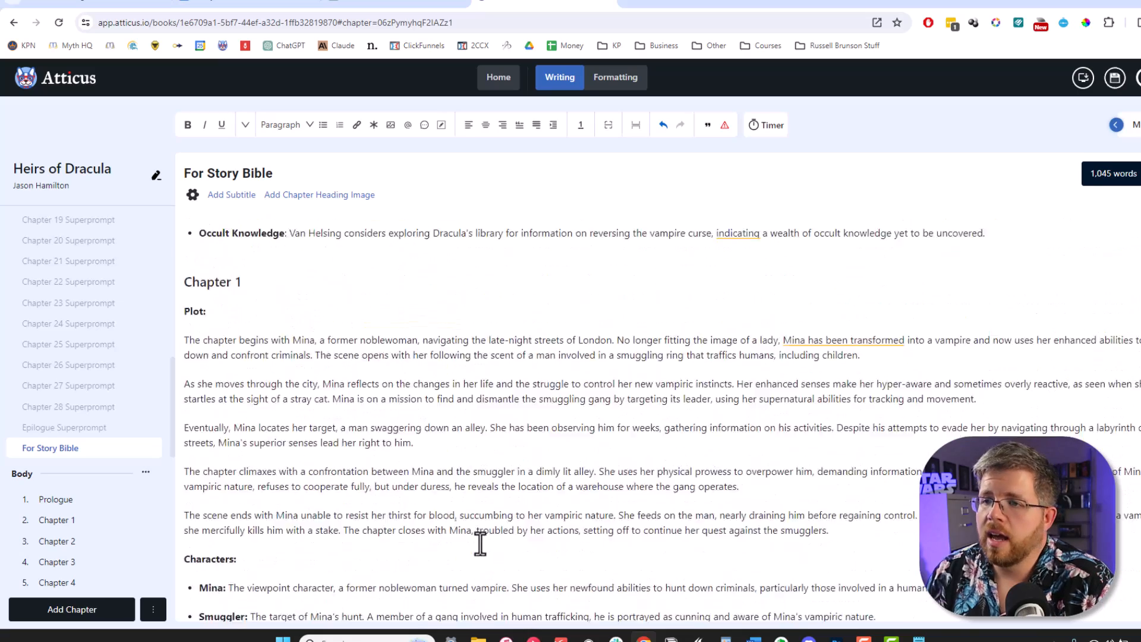
{"action": "scroll", "scroll_direction": "down", "scroll_amount": 3}
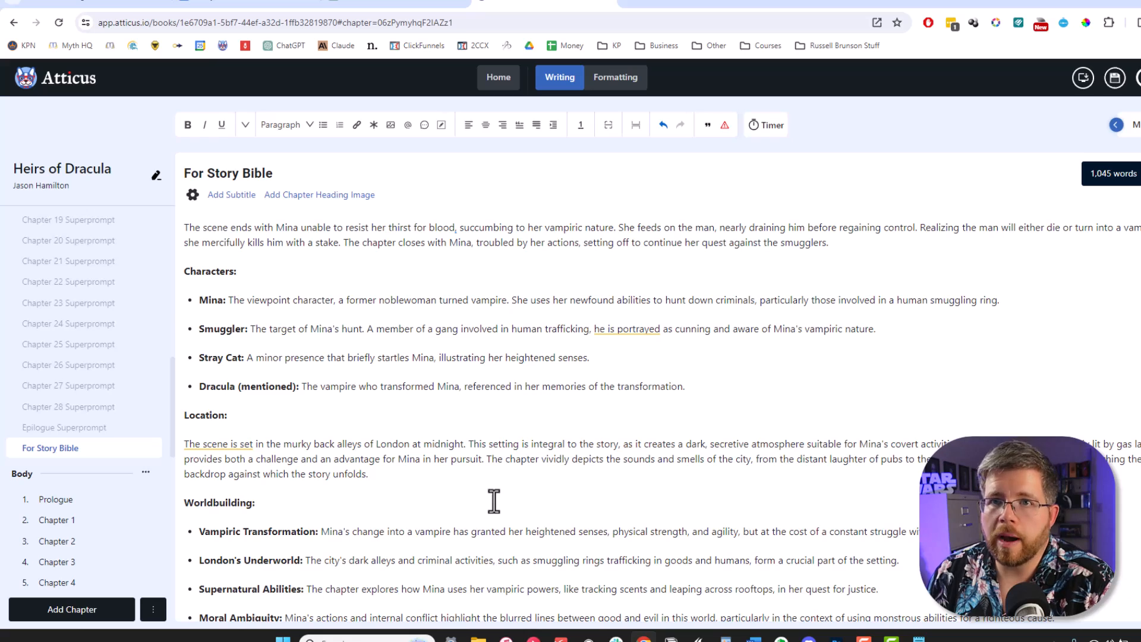
{"action": "scroll", "scroll_direction": "down", "scroll_amount": 3}
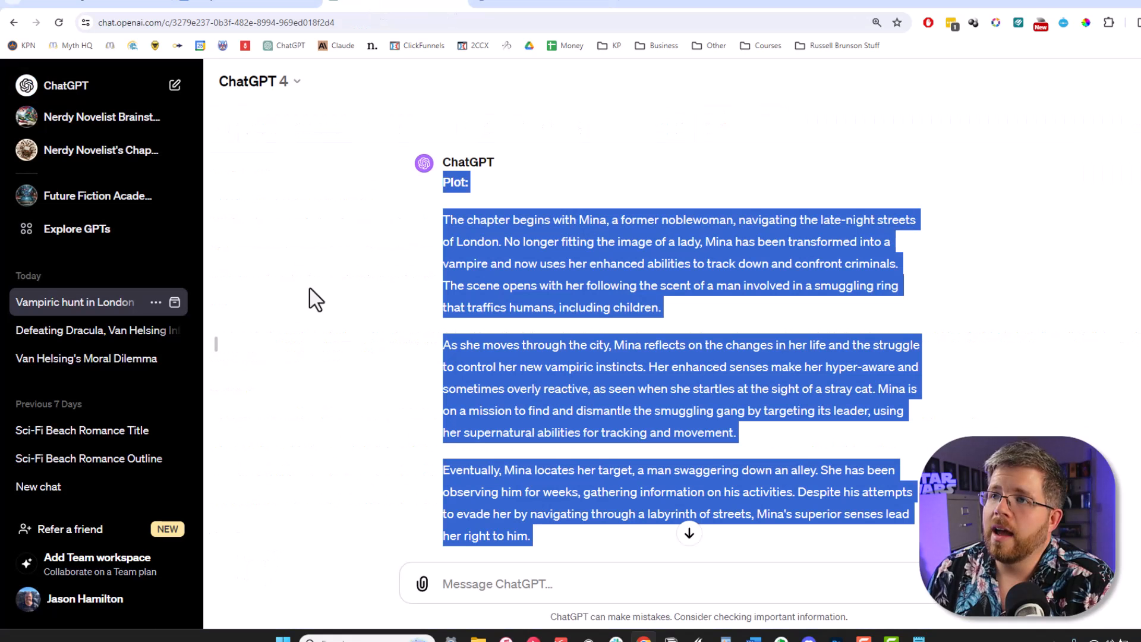
{"action": "mouse_move", "coordinate": [86, 150]}
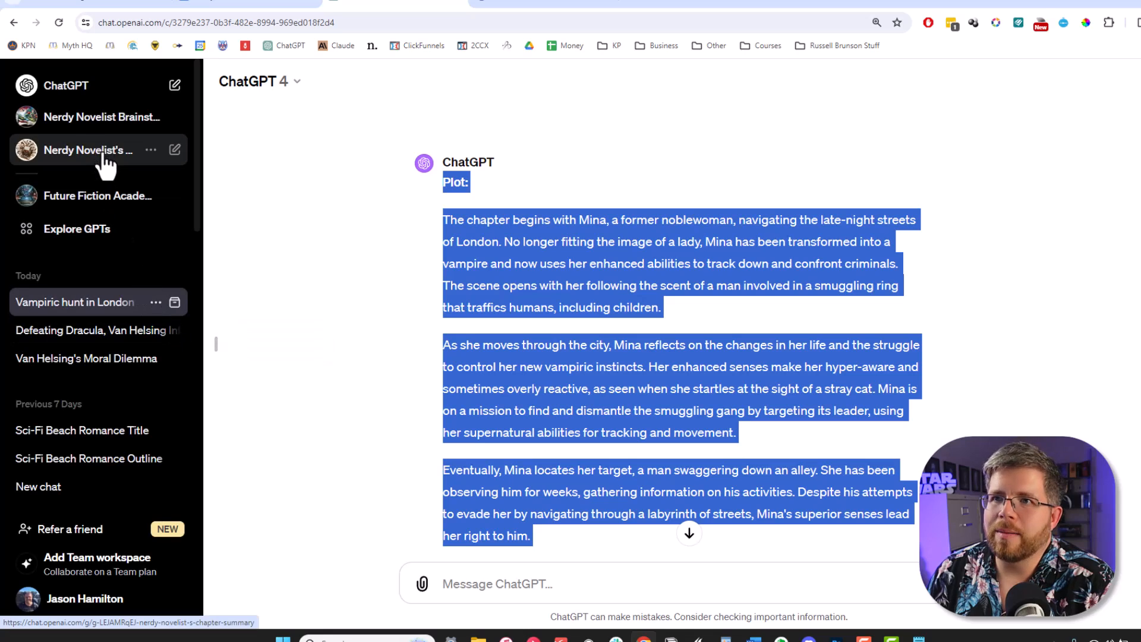
- Start a new chat with the Nerdy Novelist's Chapter Summary GPT
{"action": "left_click", "coordinate": [90, 149]}
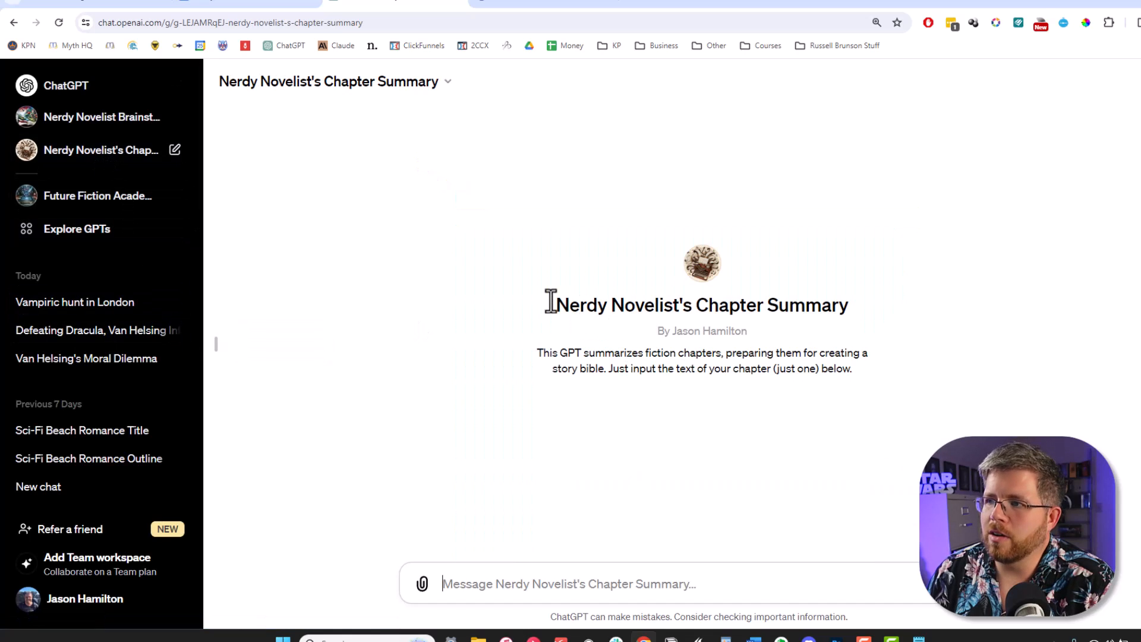
{"action": "mouse_move", "coordinate": [759, 436]}
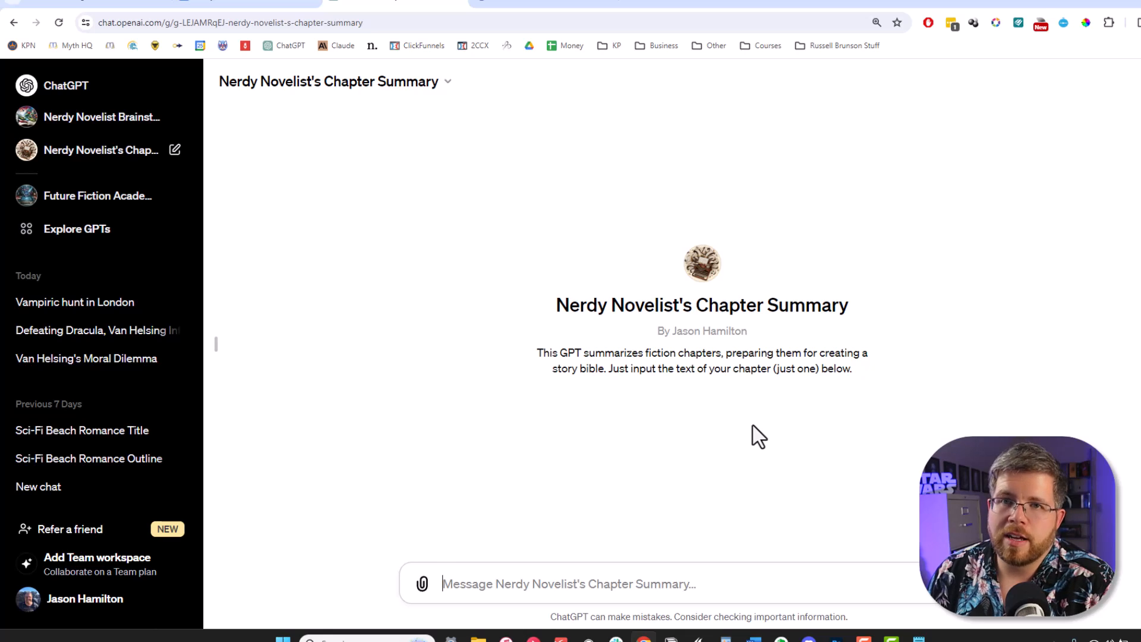
{"action": "mouse_move", "coordinate": [121, 226]}
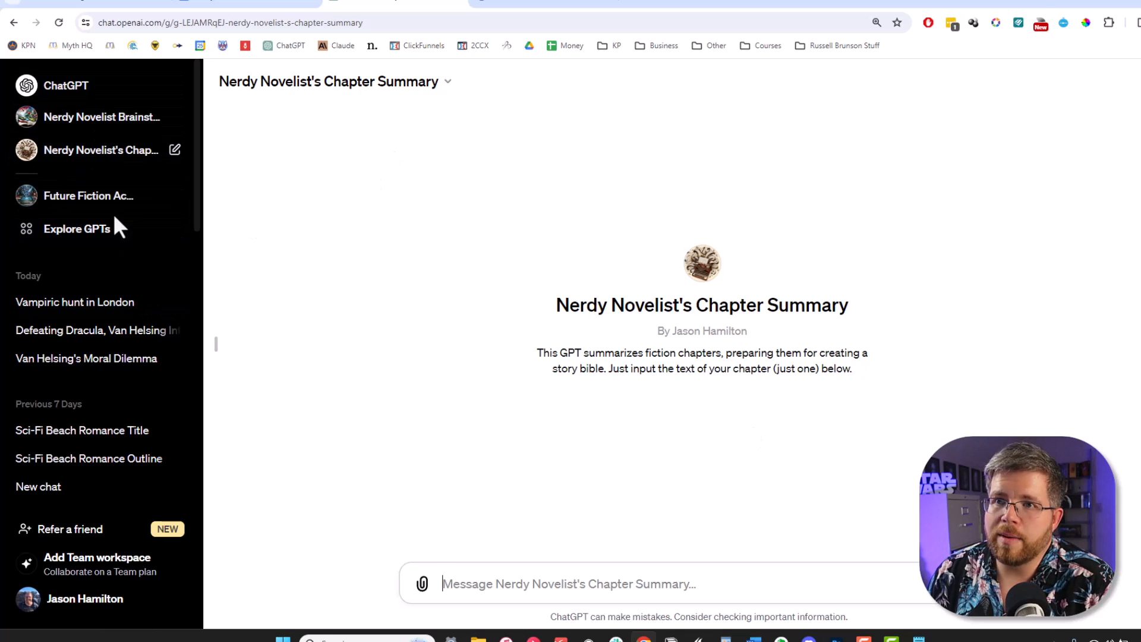
{"action": "mouse_move", "coordinate": [78, 228]}
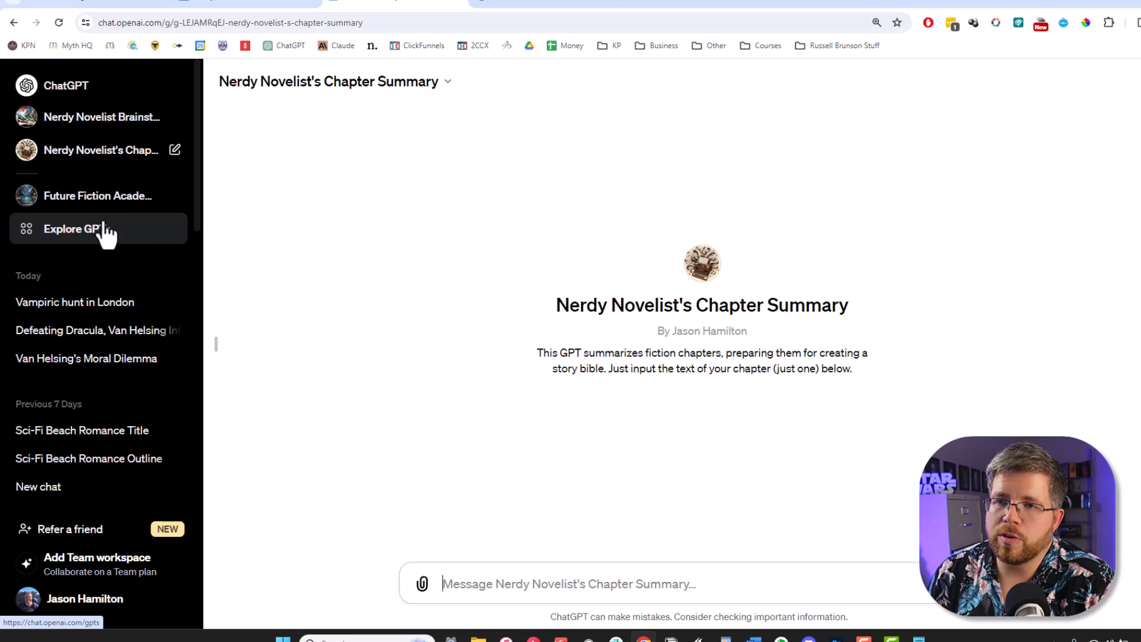
{"action": "mouse_move", "coordinate": [102, 357]}
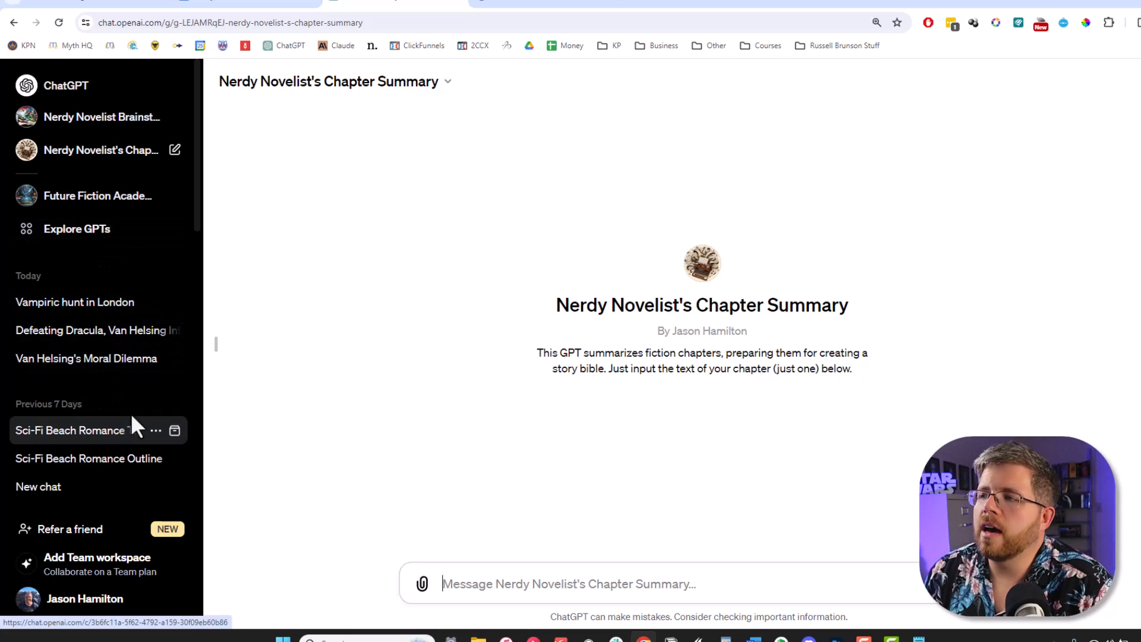
{"action": "mouse_move", "coordinate": [342, 205]}
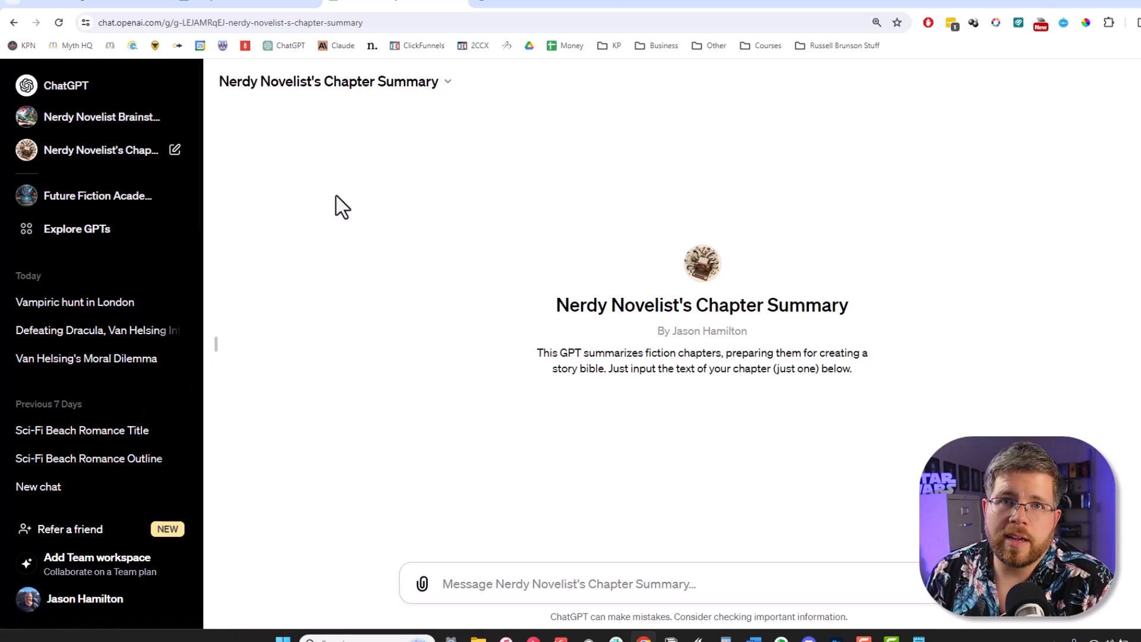
{"action": "mouse_move", "coordinate": [464, 495]}
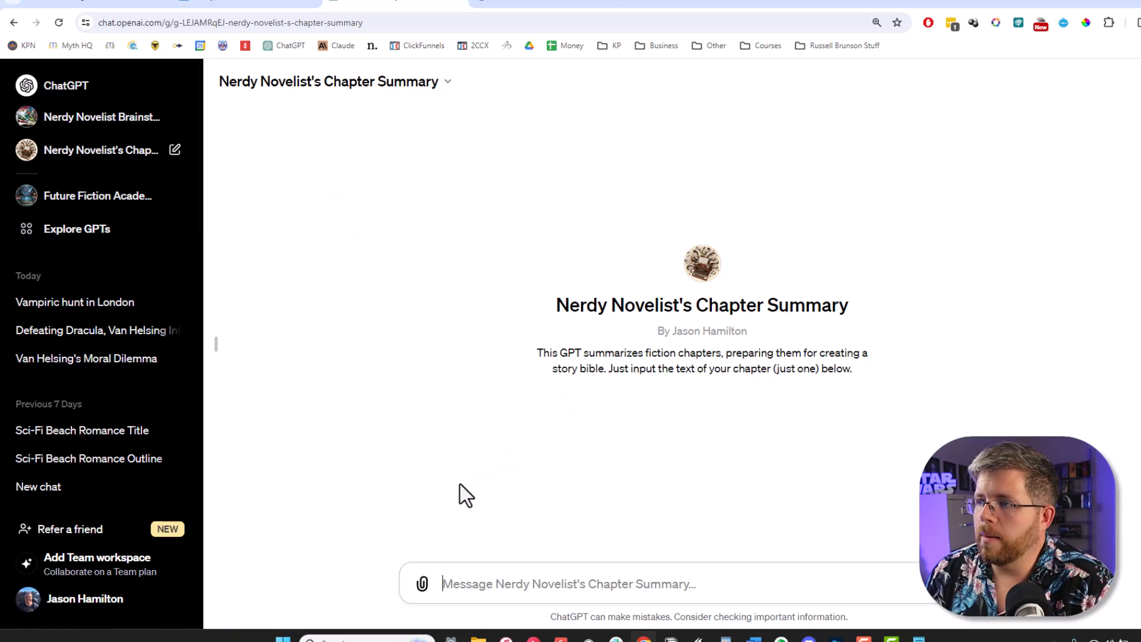
{"action": "mouse_move", "coordinate": [435, 302]}
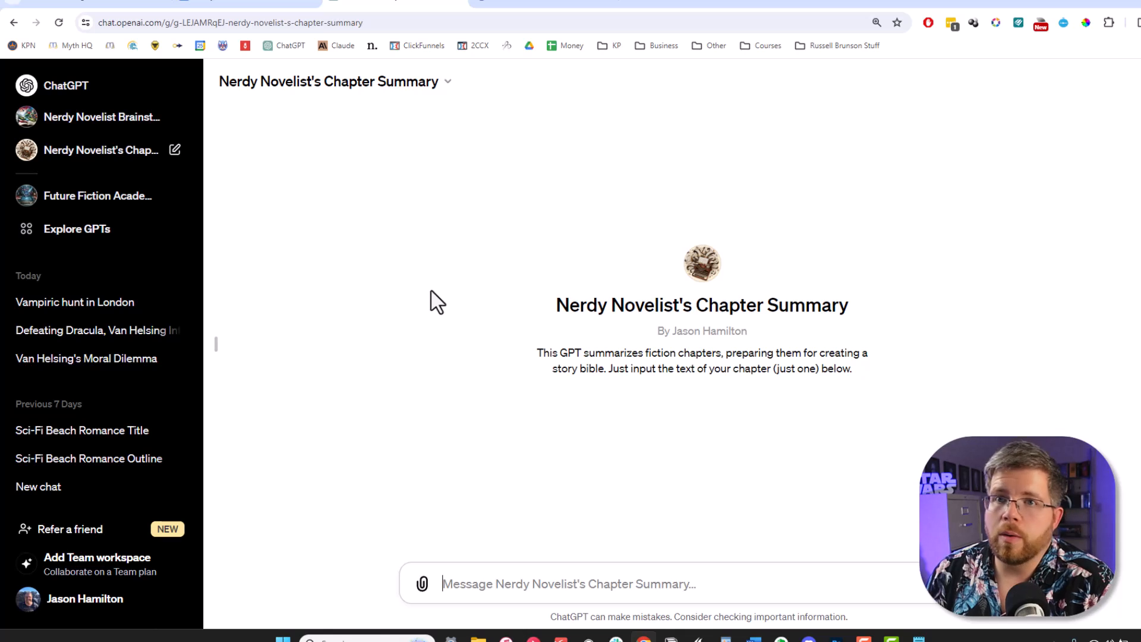
{"action": "mouse_move", "coordinate": [432, 225]}
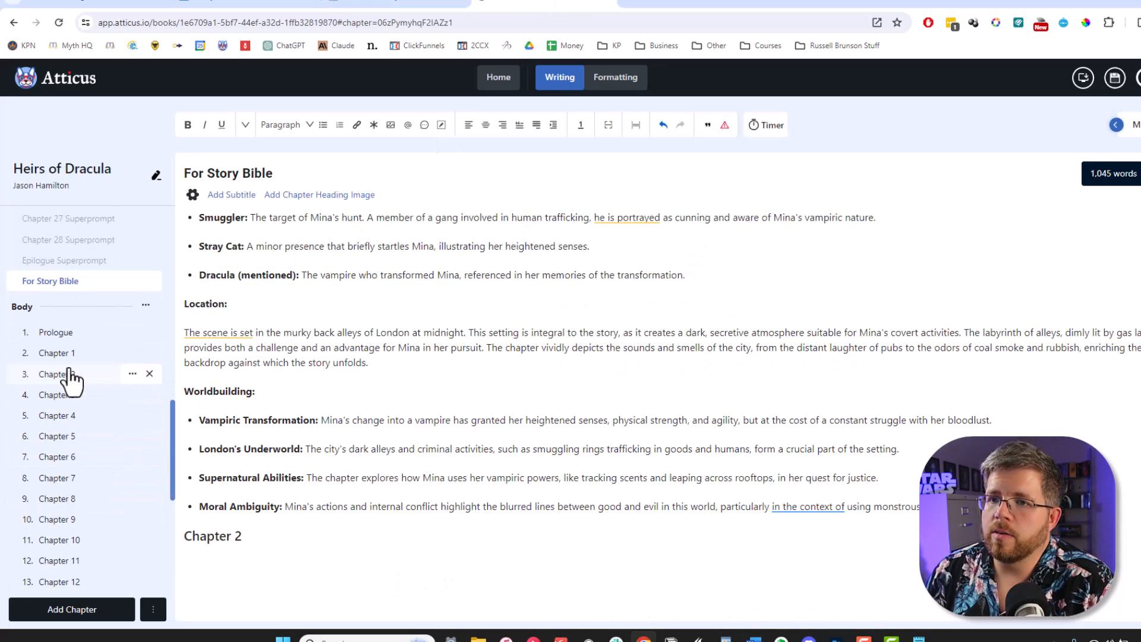
- Send Chapter 2's text to the Chapter Summary GPT and follow its Plot, Characters, Location and Worldbuilding reply
{"action": "left_click", "coordinate": [56, 352]}
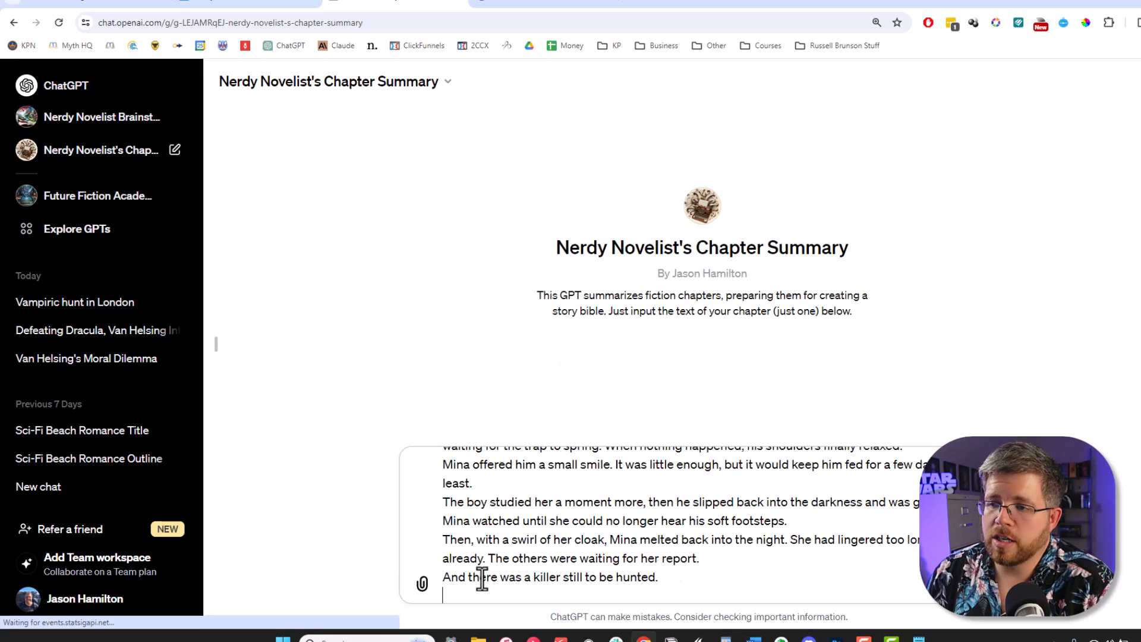
{"action": "key", "text": "Return"}
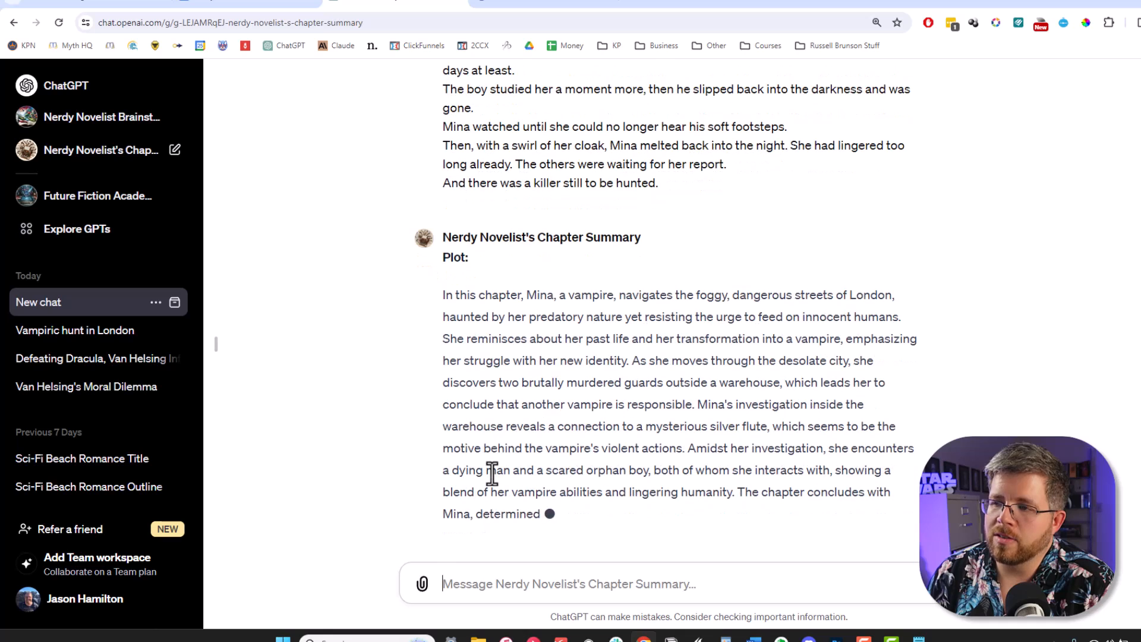
{"action": "scroll", "scroll_direction": "down", "scroll_amount": 3}
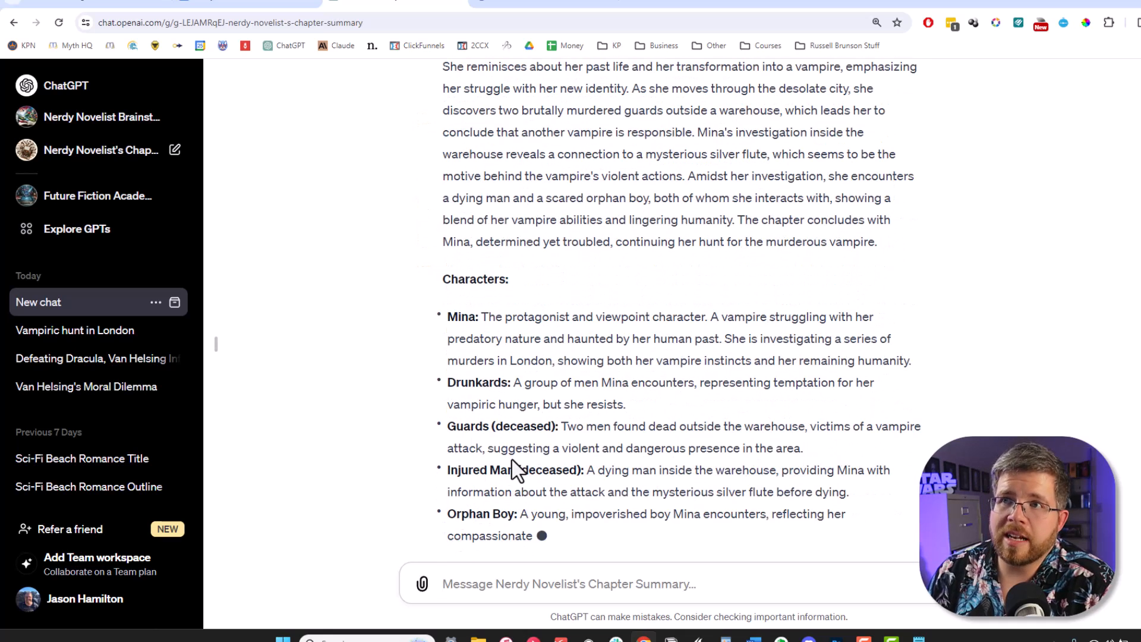
{"action": "scroll", "scroll_direction": "down", "scroll_amount": 3}
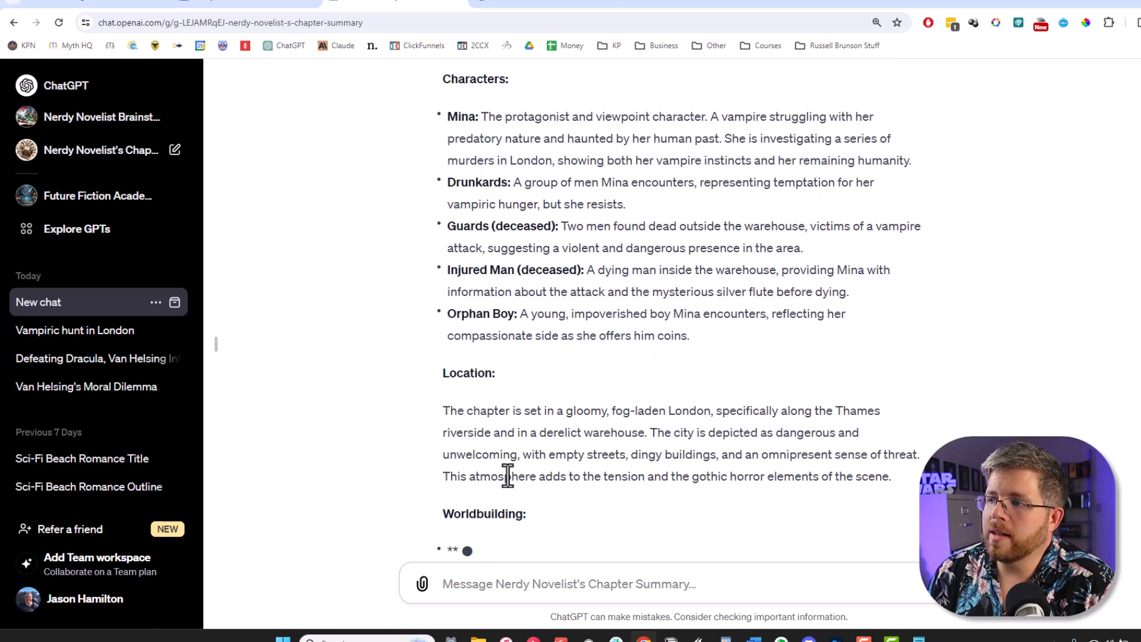
{"action": "scroll", "scroll_direction": "down", "scroll_amount": 3}
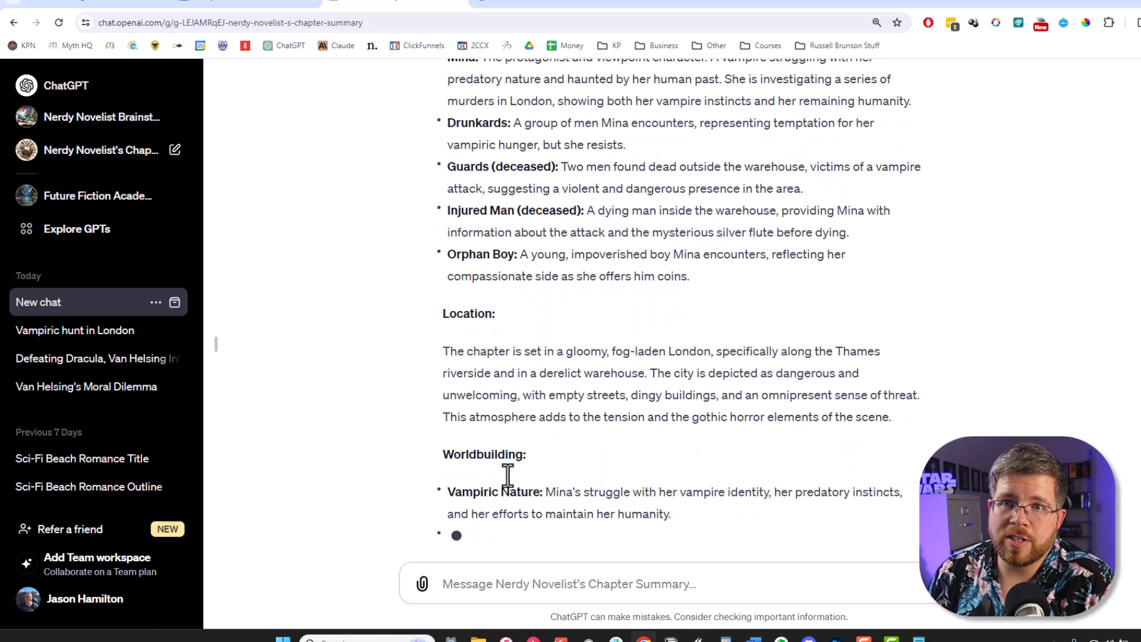